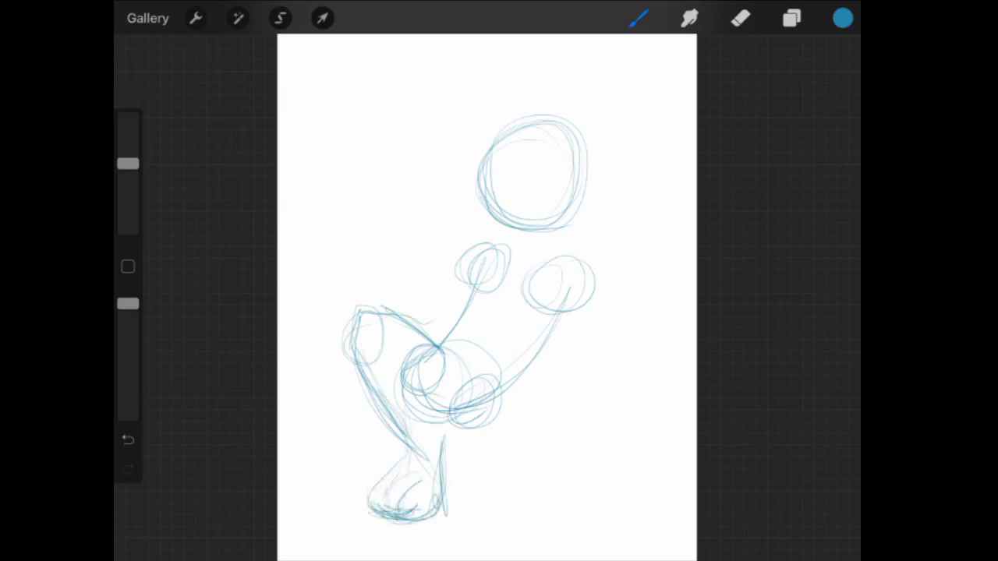
Sketch the foot, then darken the chest and folded arm, undoing a stray body stroke
drag(390, 468, 421, 514)
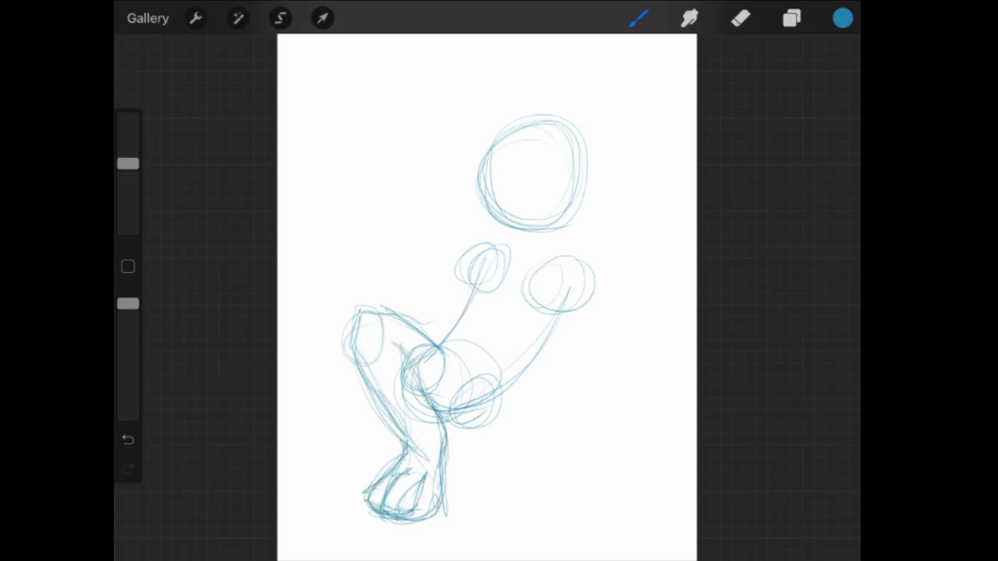
click(791, 19)
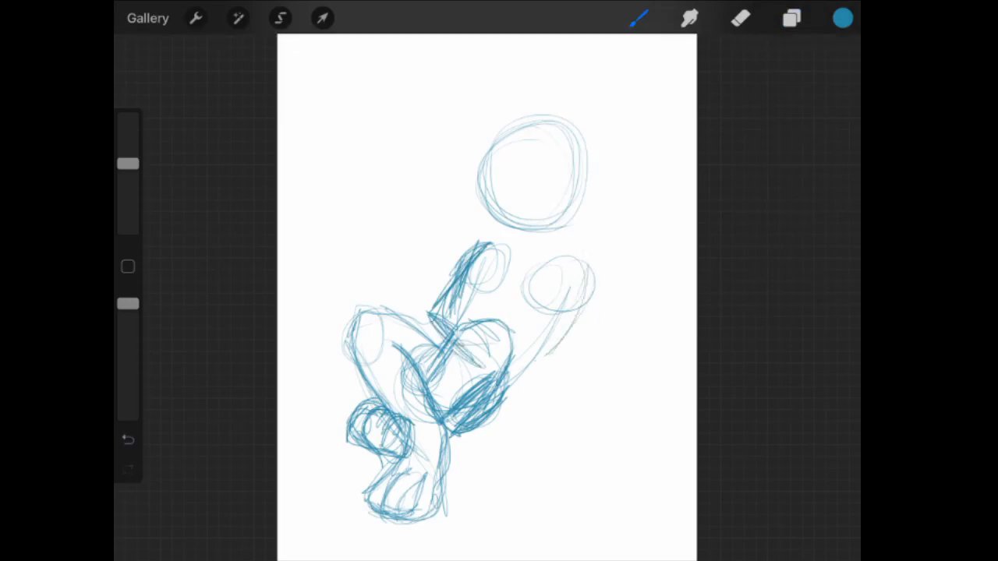
drag(546, 281, 593, 366)
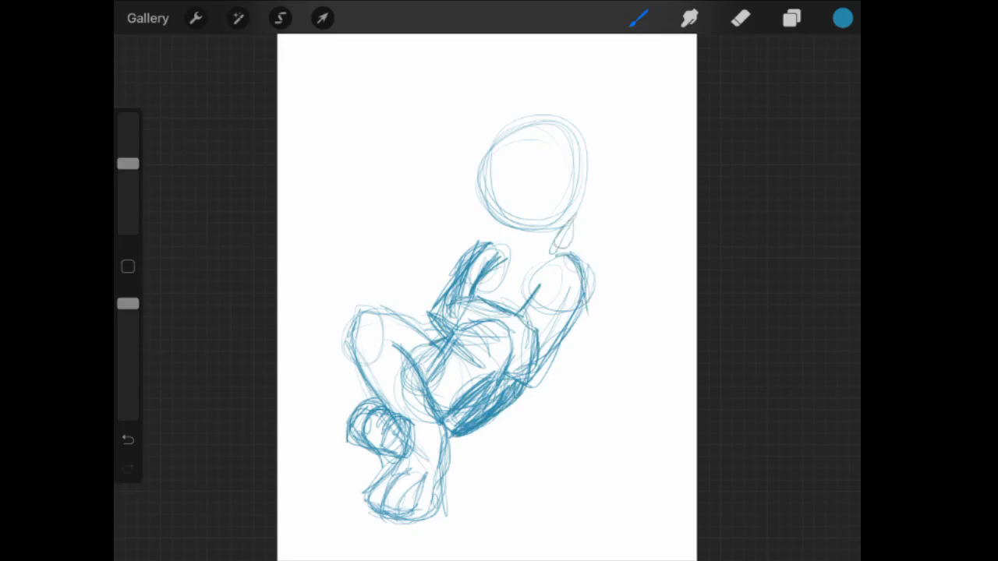
click(128, 440)
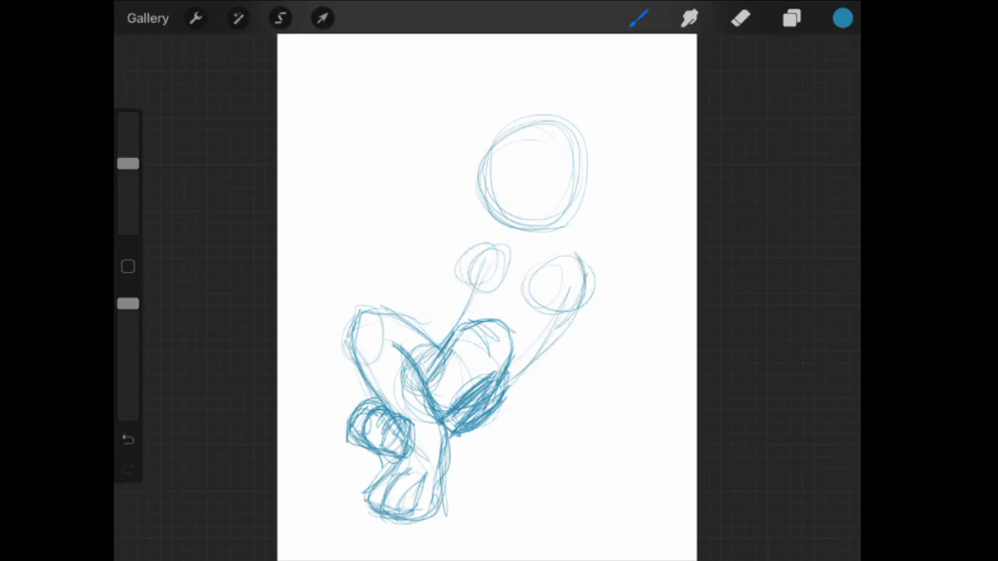
Draw both large spread wings, the torso outline and a stronger head circle
drag(468, 421, 581, 258)
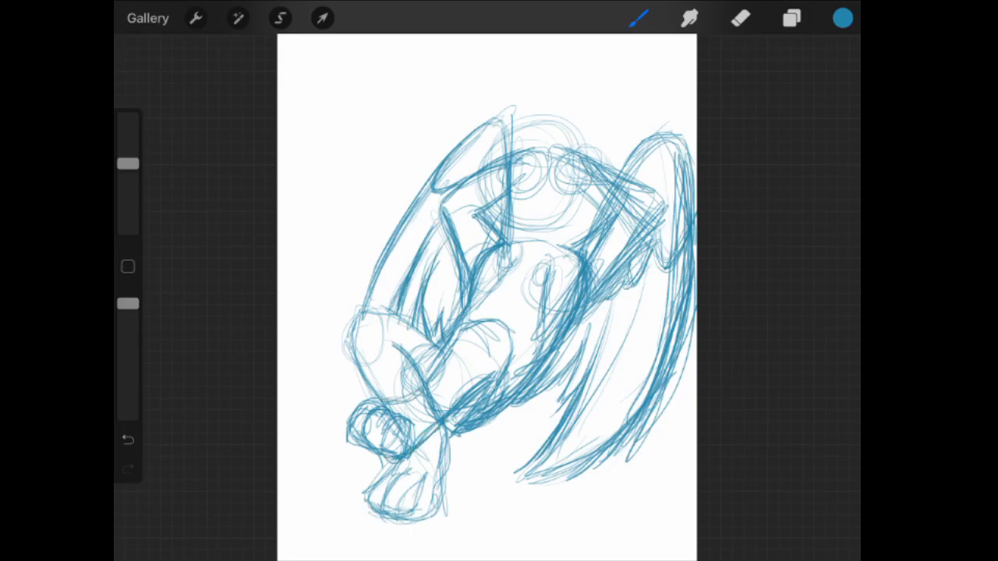
click(792, 18)
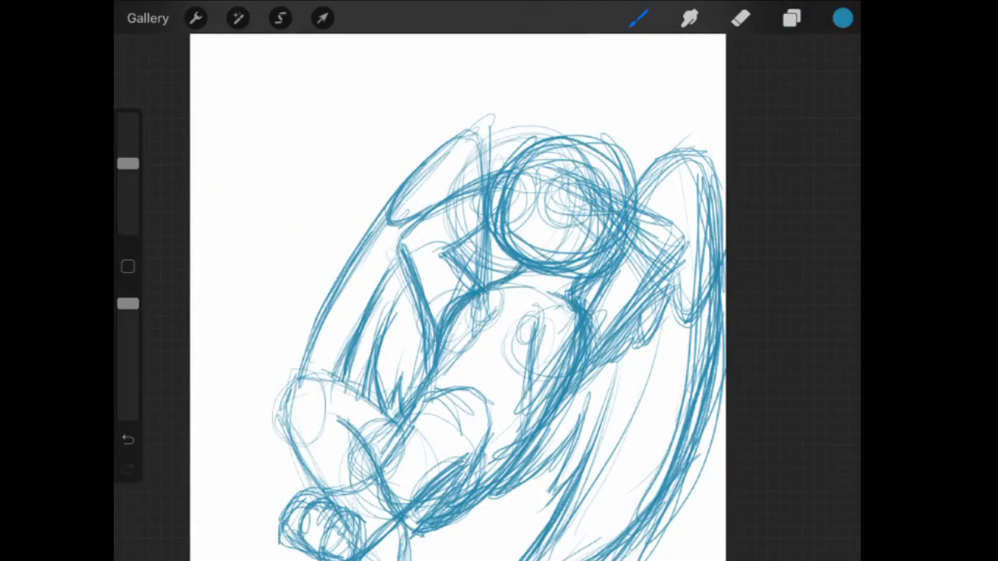
Draw pointed crest spikes rising above the griffon's head
click(737, 21)
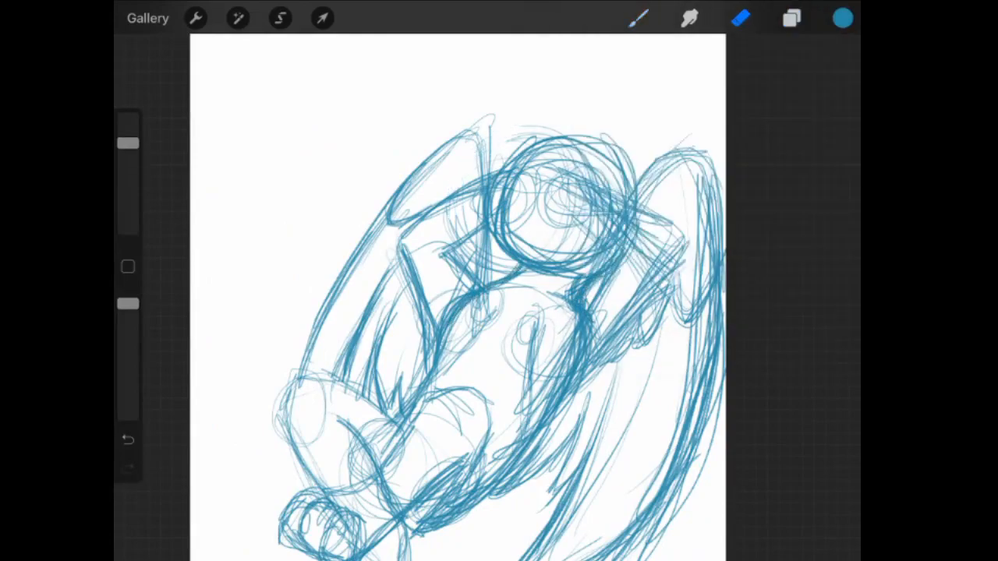
click(790, 19)
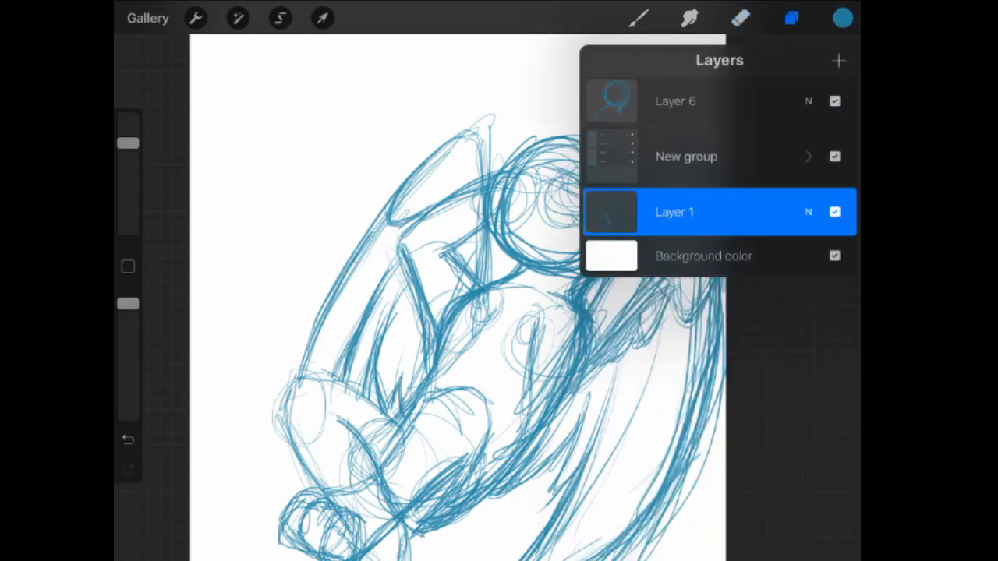
click(791, 20)
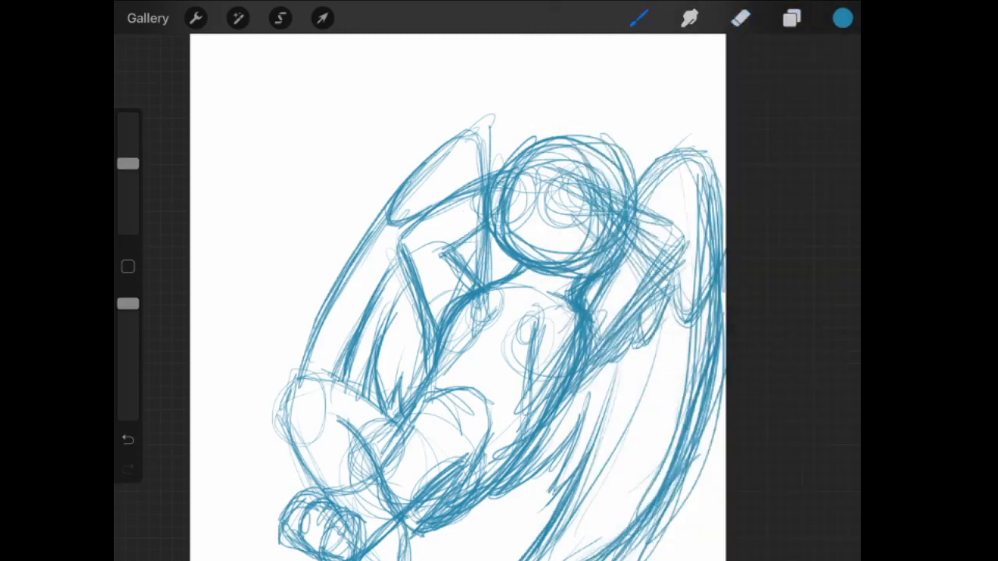
click(790, 19)
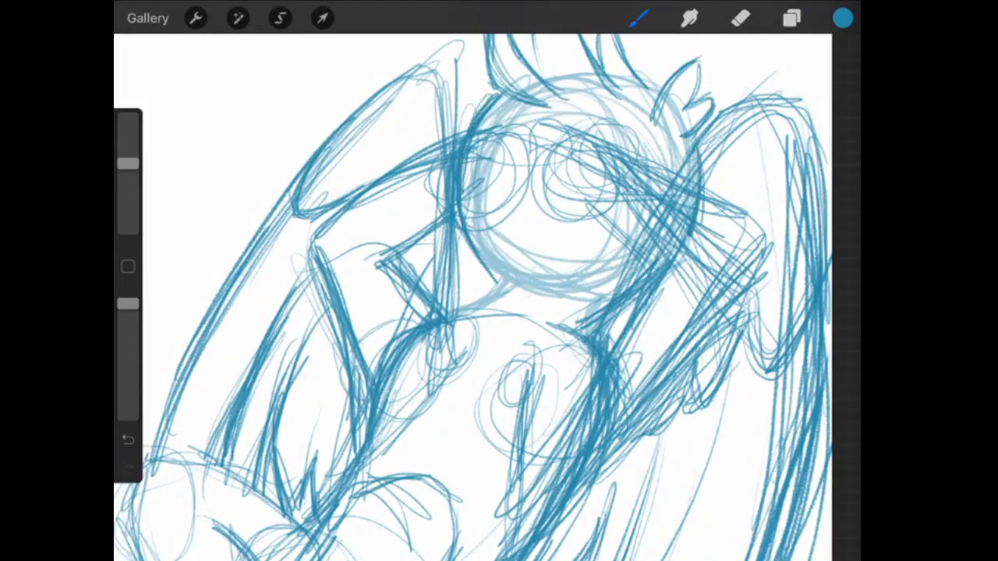
Draw the beak in orange and move it toward the left of the face
click(844, 18)
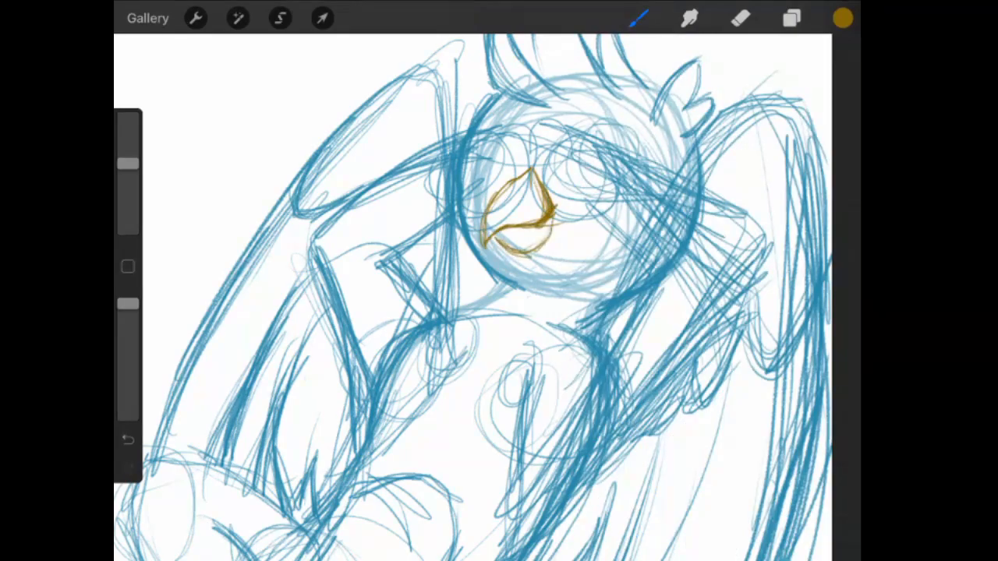
click(321, 18)
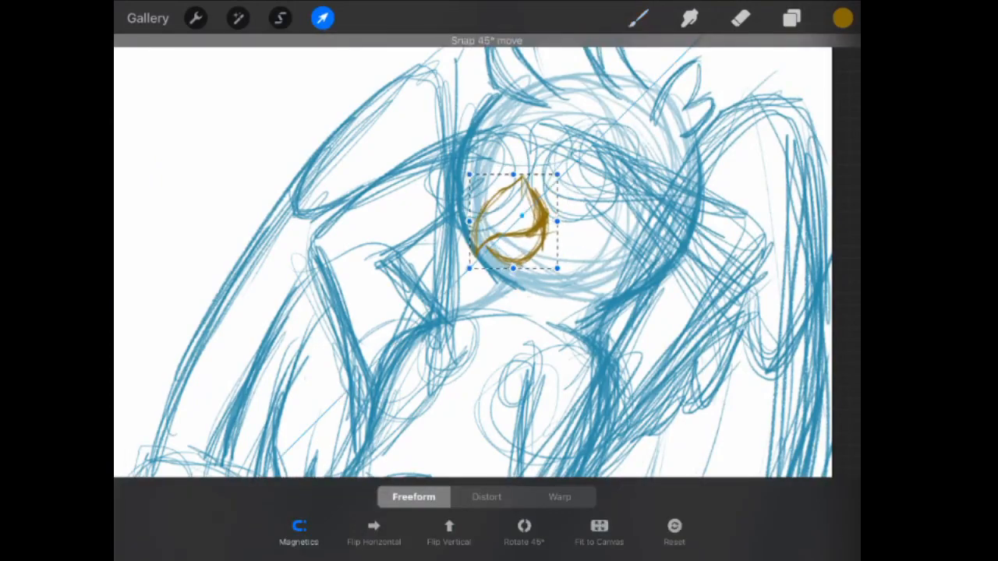
drag(513, 222, 513, 234)
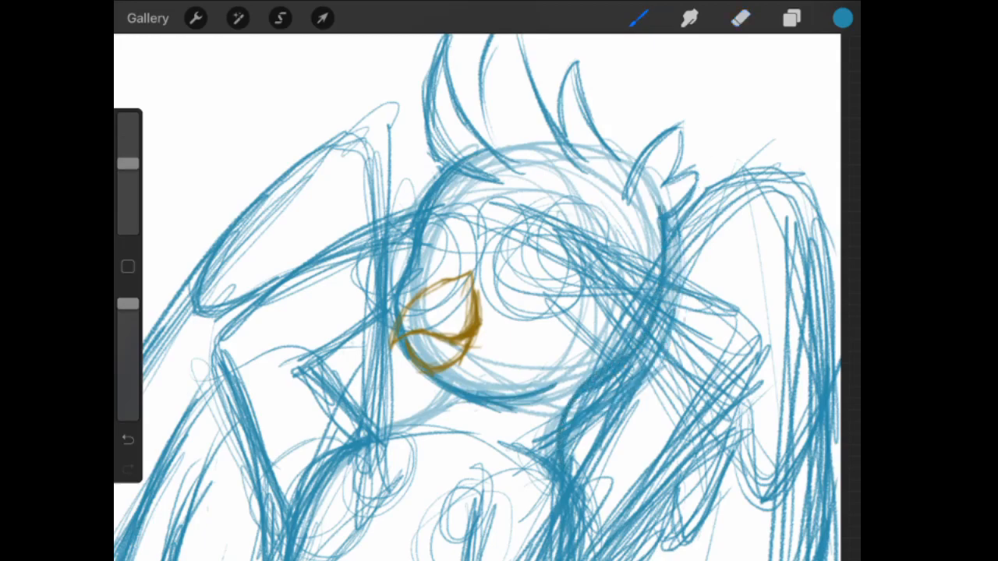
click(736, 17)
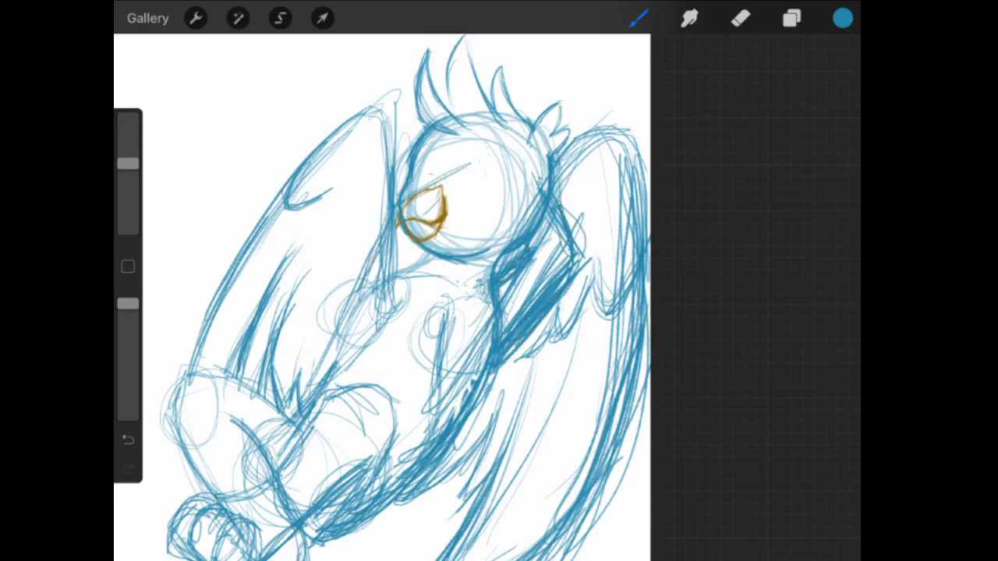
Draw a dark blue oval eye beside the beak, redrawing it once
click(740, 19)
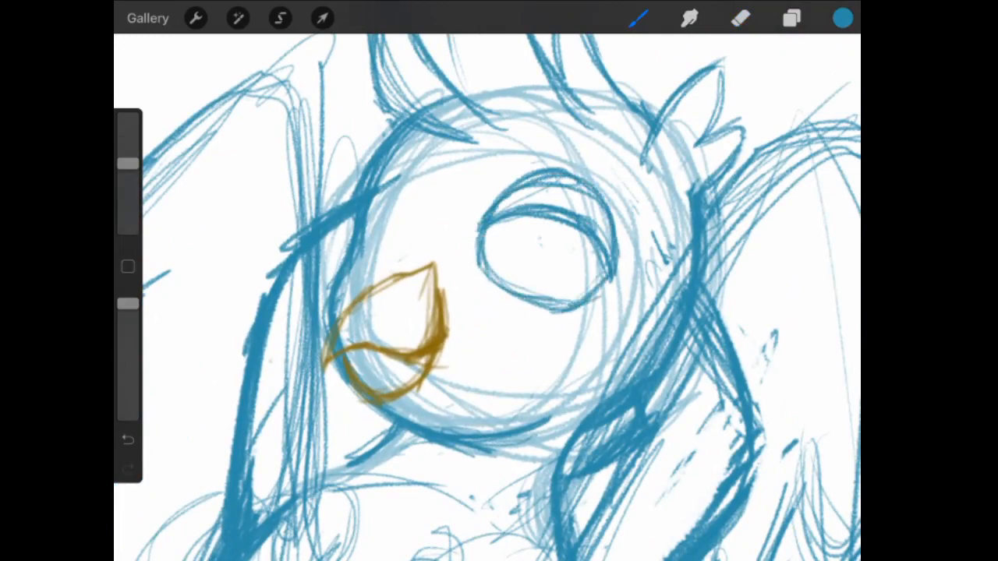
click(321, 18)
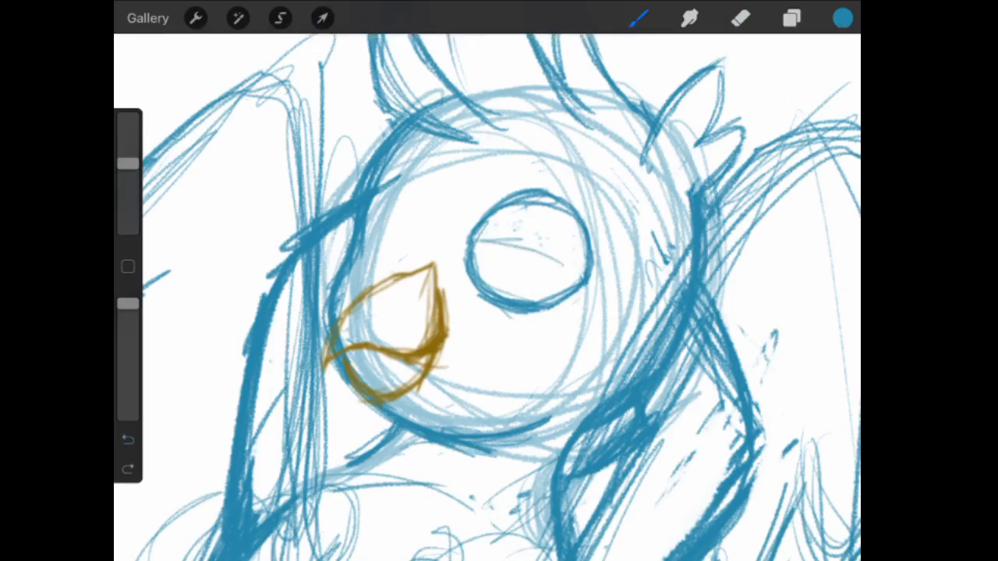
drag(483, 234, 577, 265)
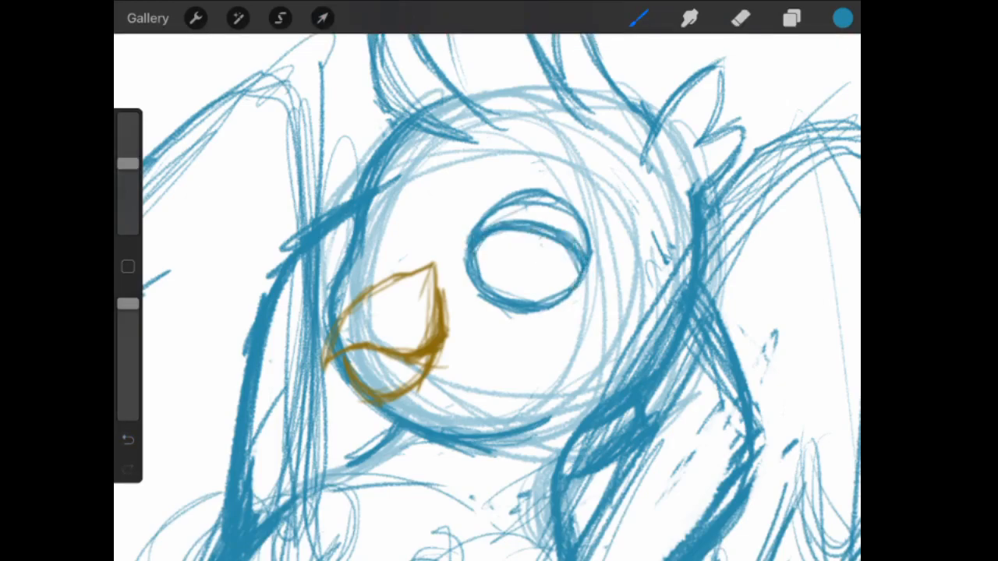
click(738, 19)
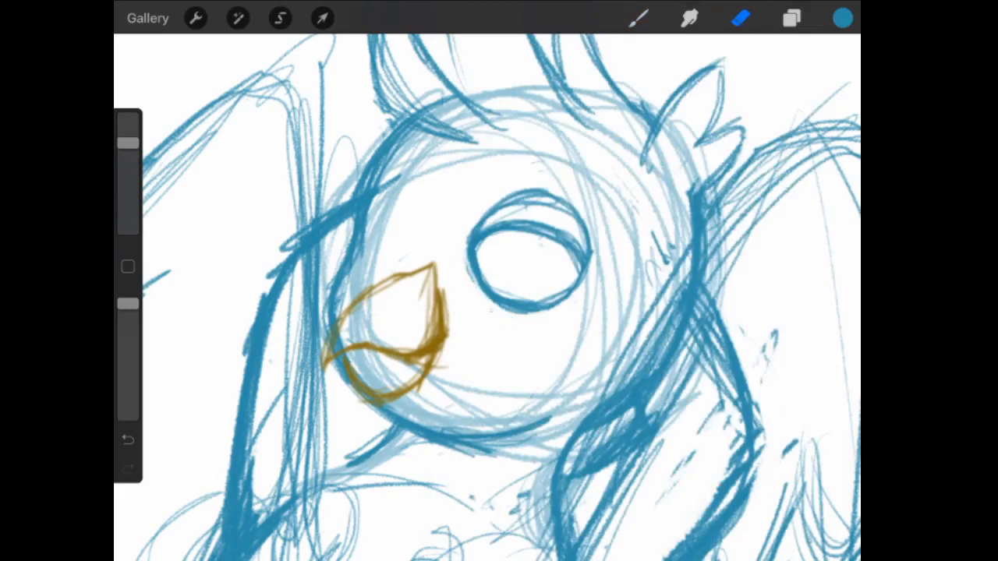
click(639, 20)
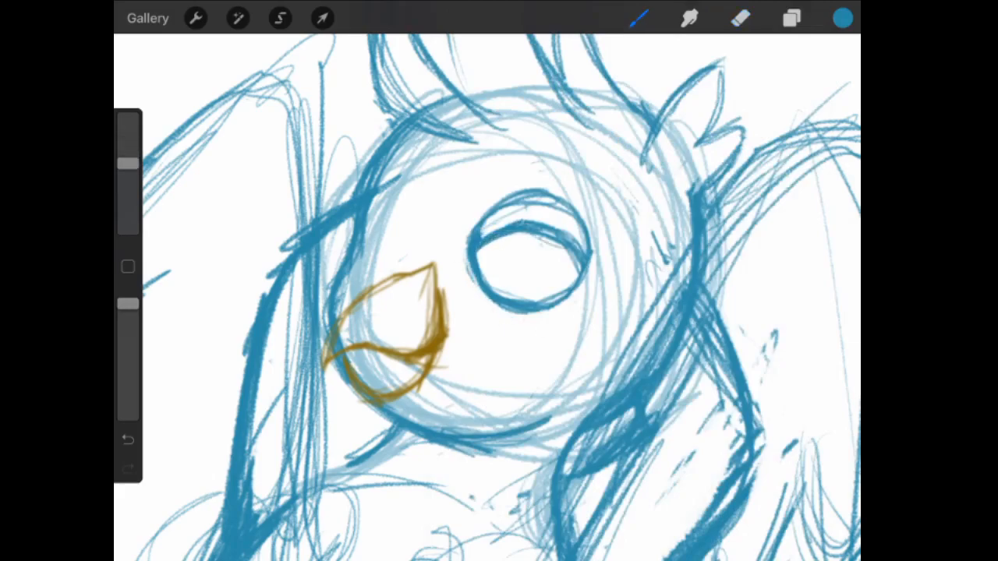
Draw both eyes with pupils, heavy lids and arched brows, redrawing the right brow
click(737, 18)
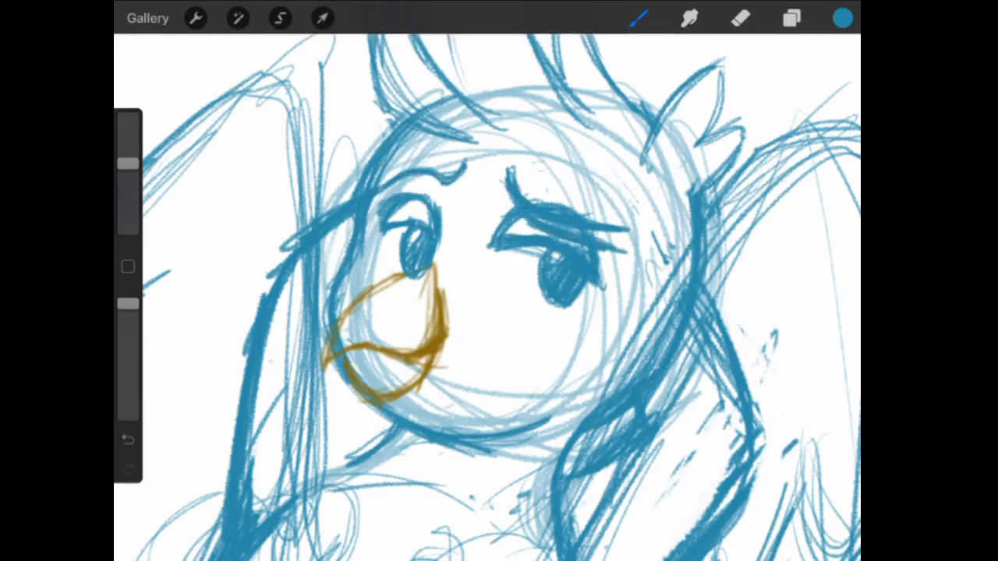
click(738, 18)
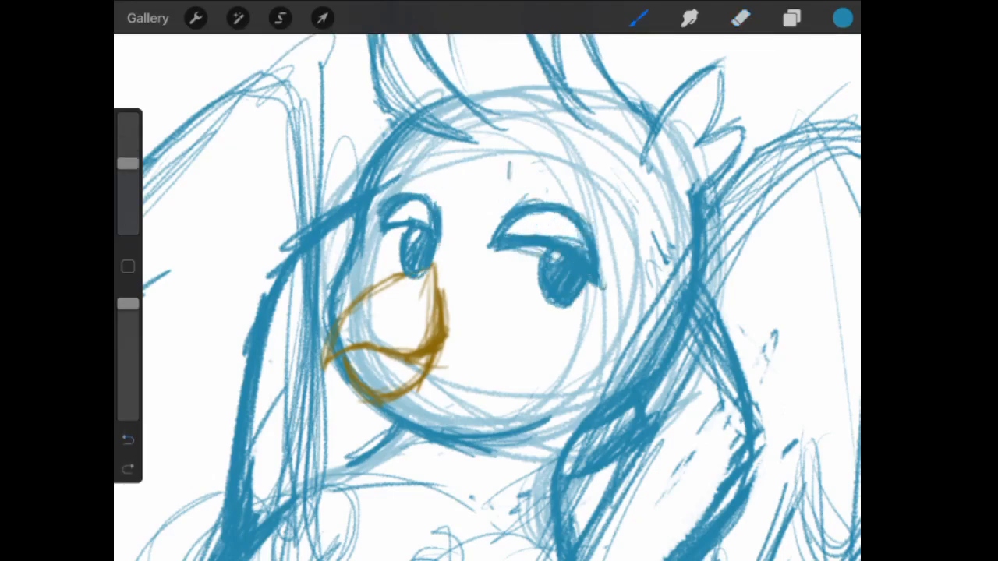
drag(507, 163, 616, 168)
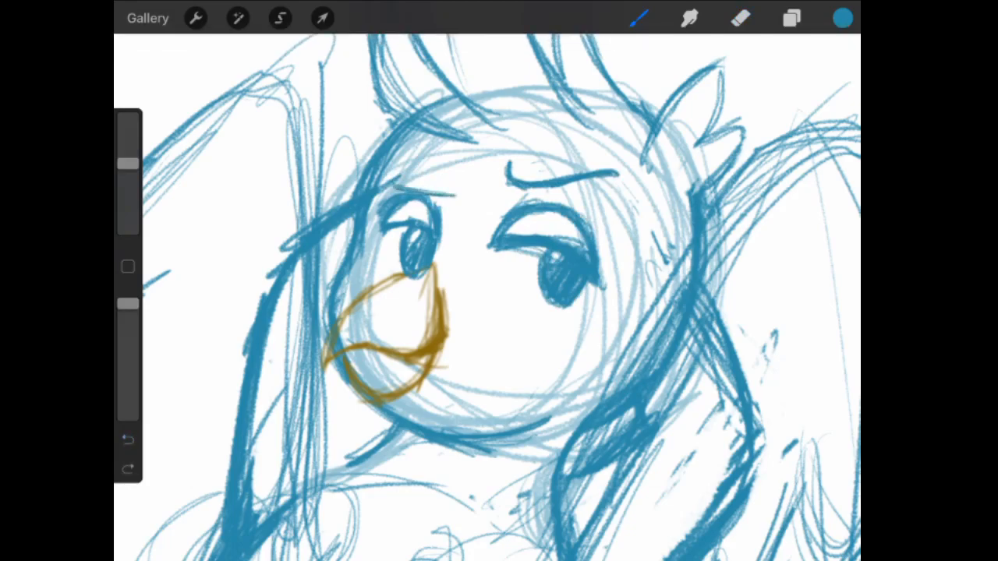
click(739, 20)
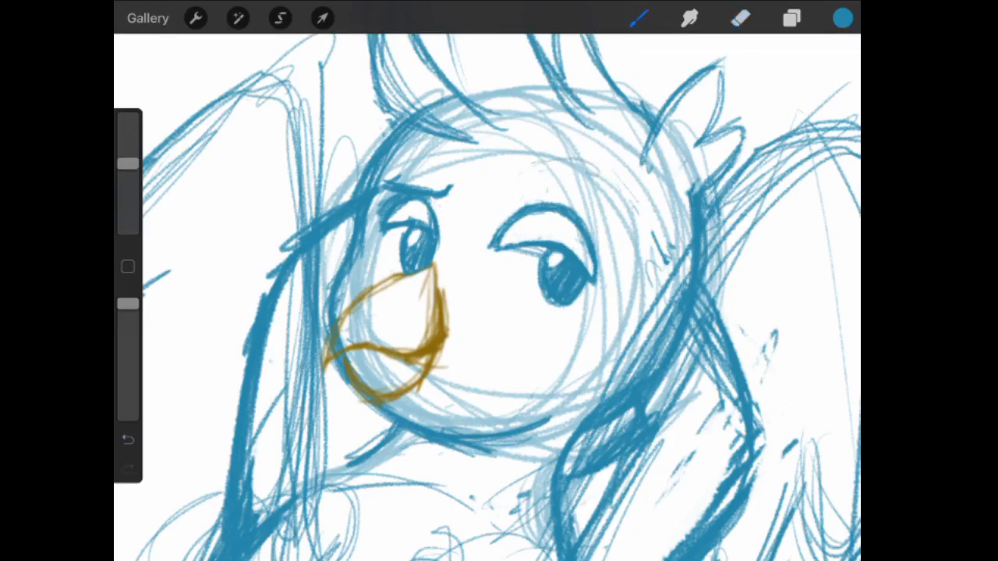
drag(500, 187, 609, 192)
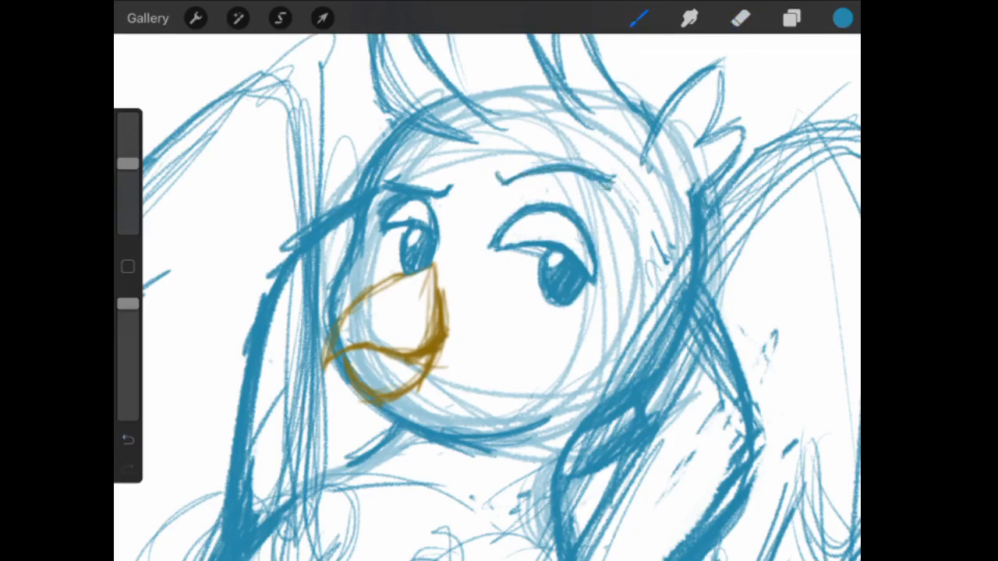
click(739, 18)
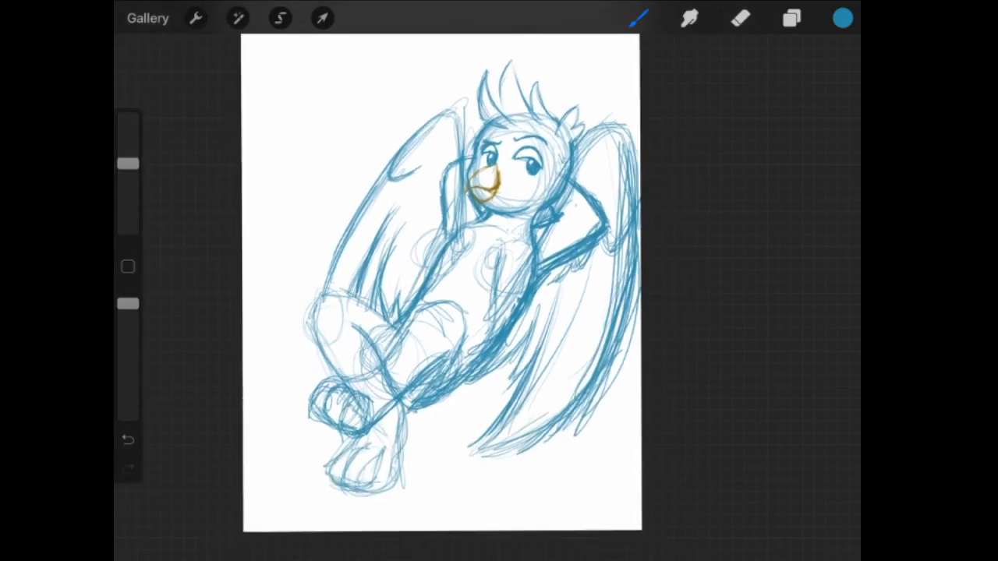
Select the left eye and brow freehand and move them beside the beak
click(280, 18)
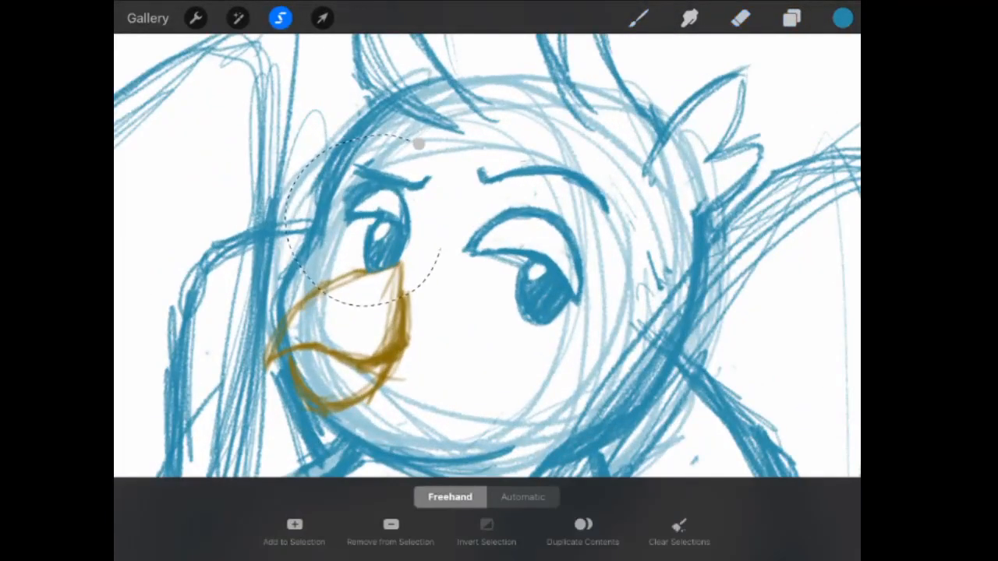
click(321, 17)
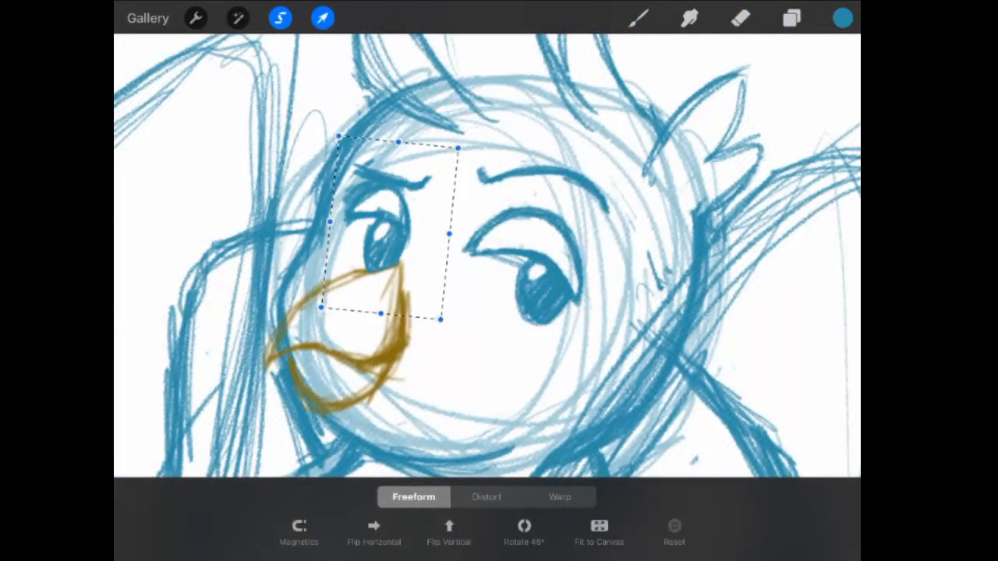
click(737, 19)
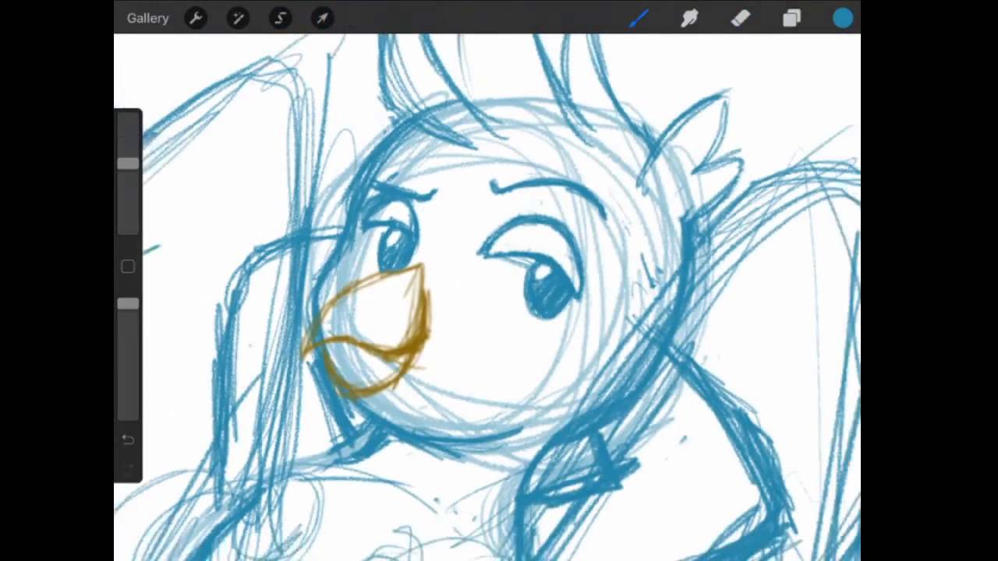
Reselect the area near the head and redraw the arm bent behind it
click(280, 18)
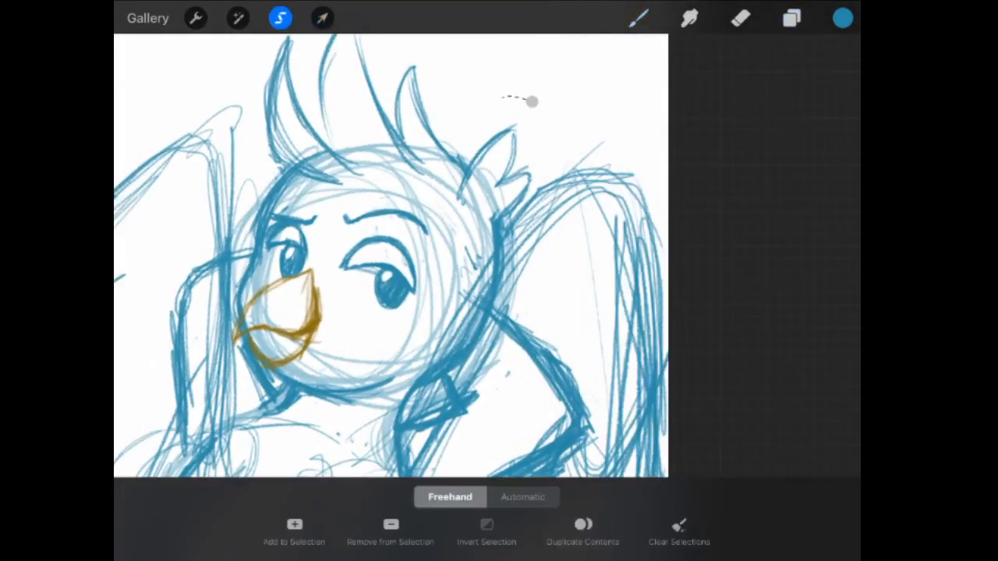
drag(522, 101, 538, 110)
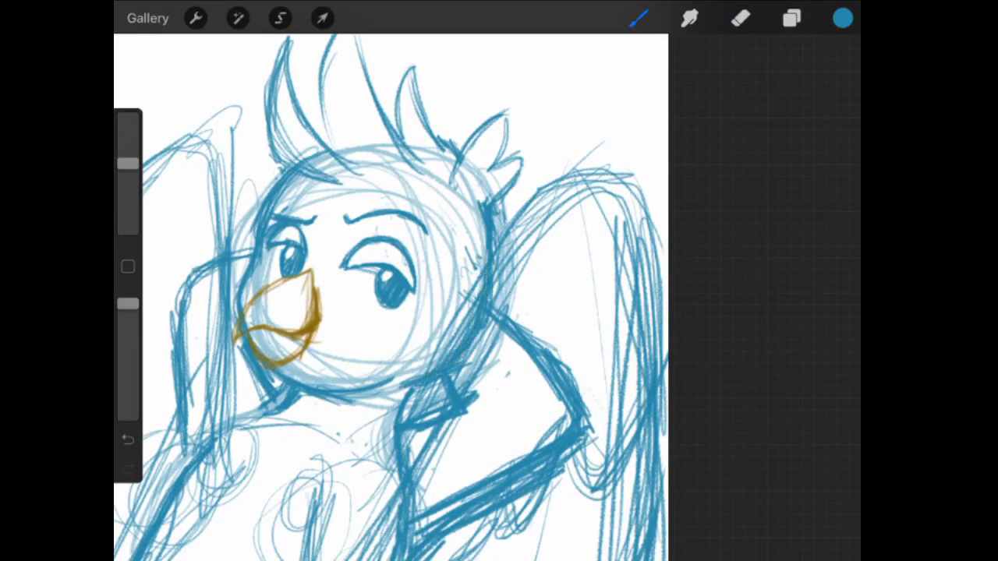
click(738, 19)
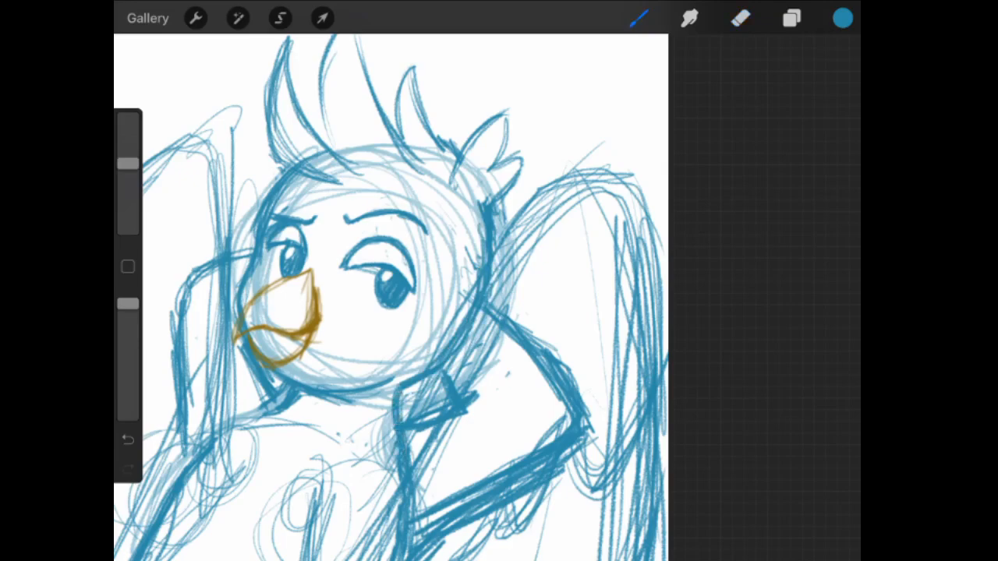
click(322, 18)
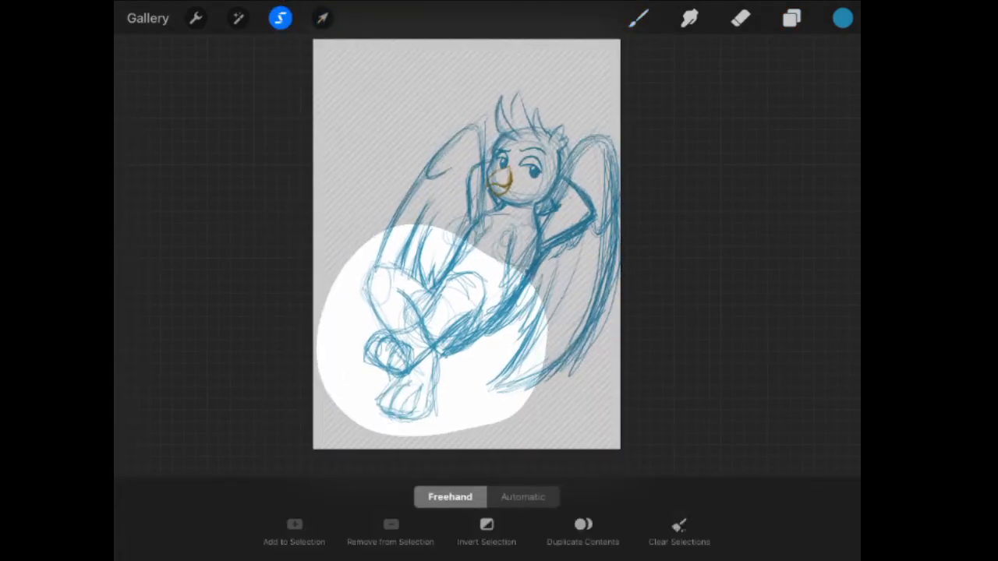
click(322, 19)
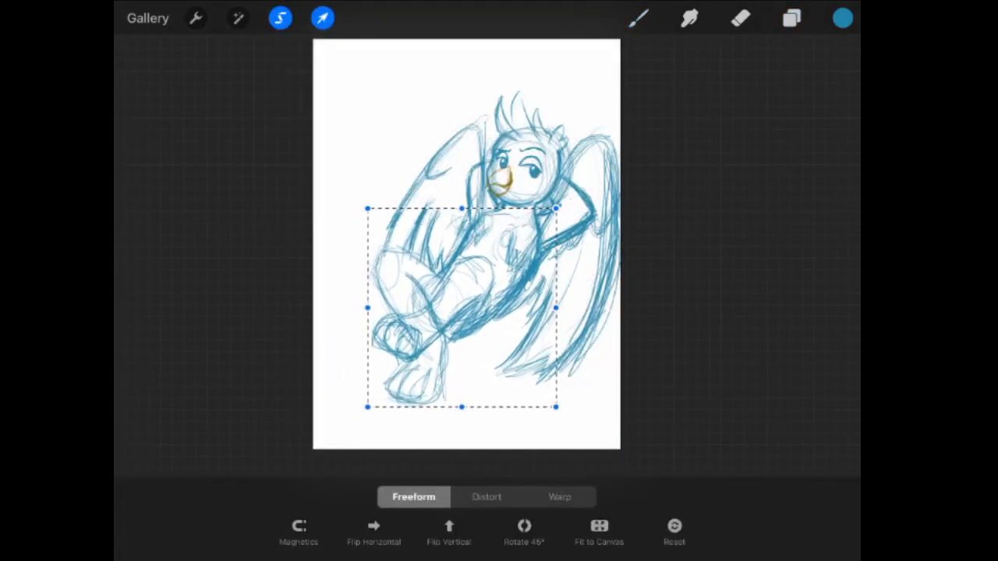
click(787, 18)
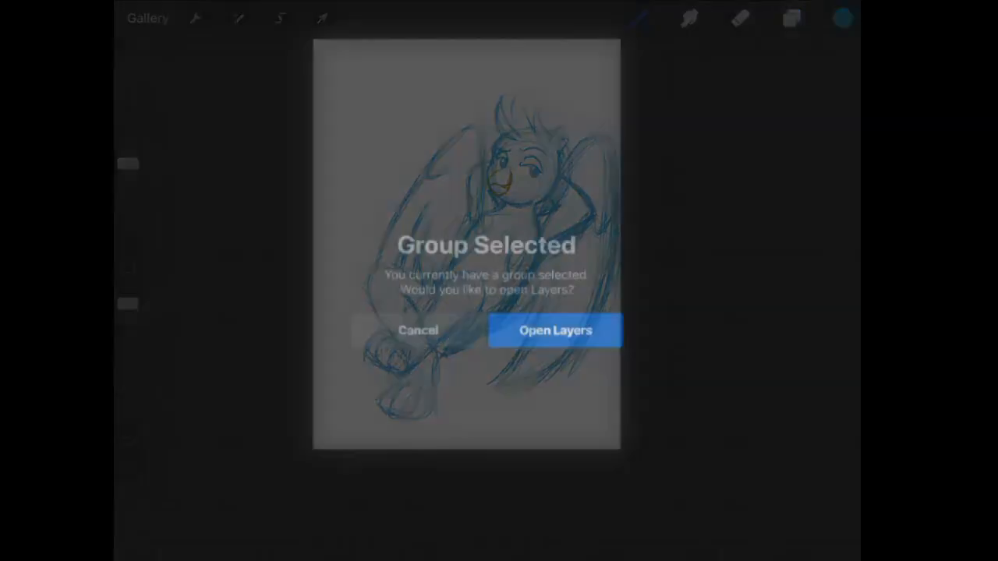
click(557, 331)
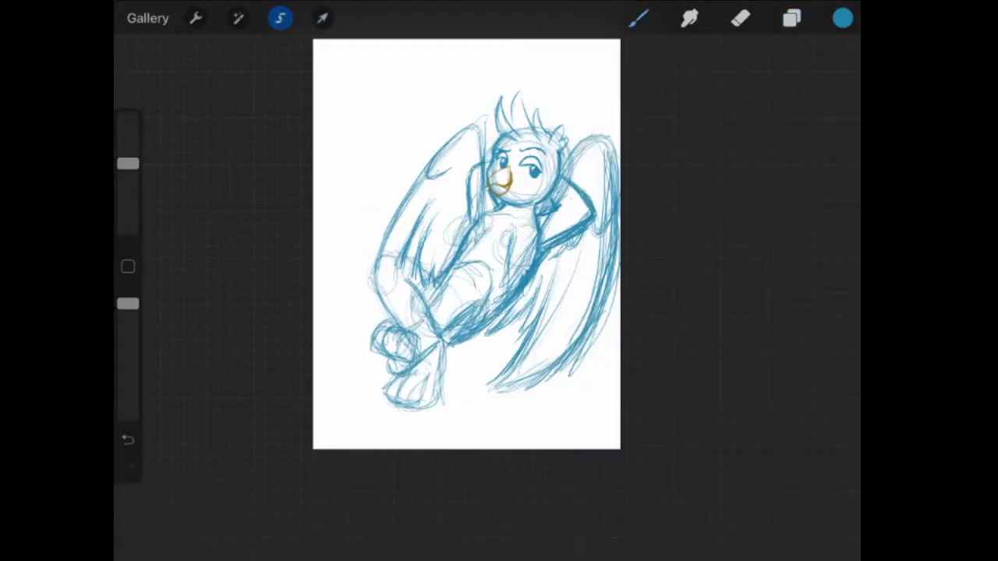
Erase and redraw the belly, hip and leg lines on Layer 6
click(322, 18)
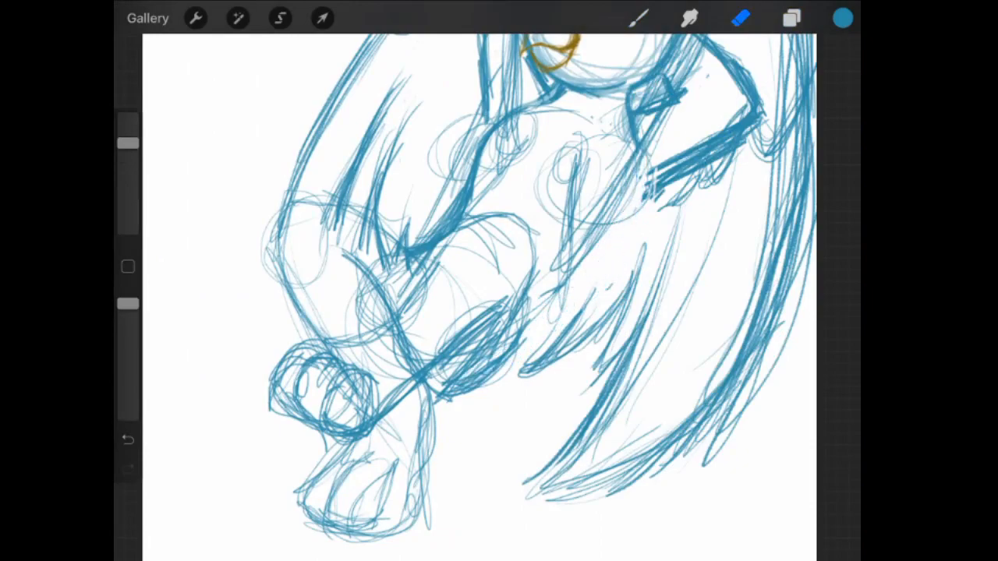
click(637, 18)
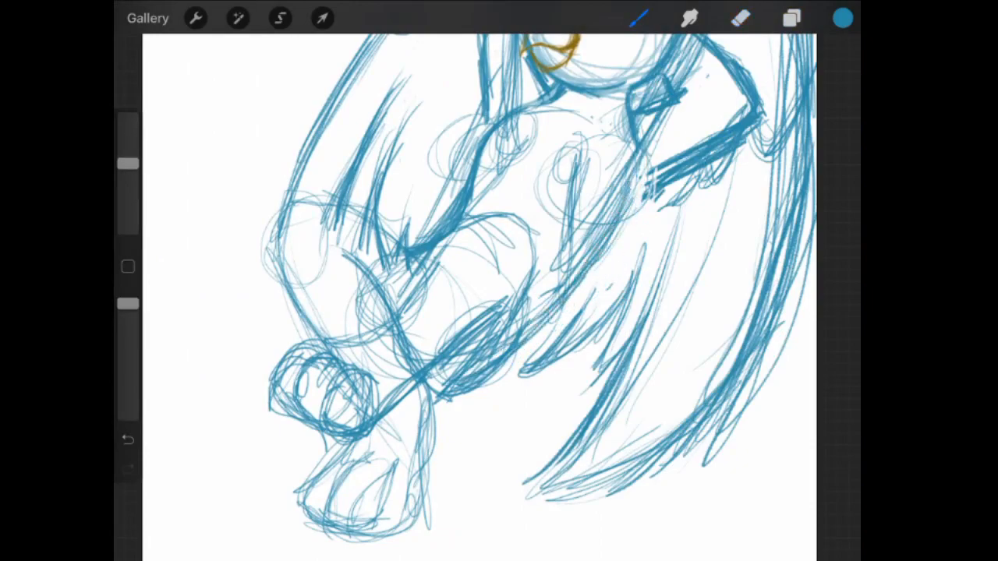
click(740, 21)
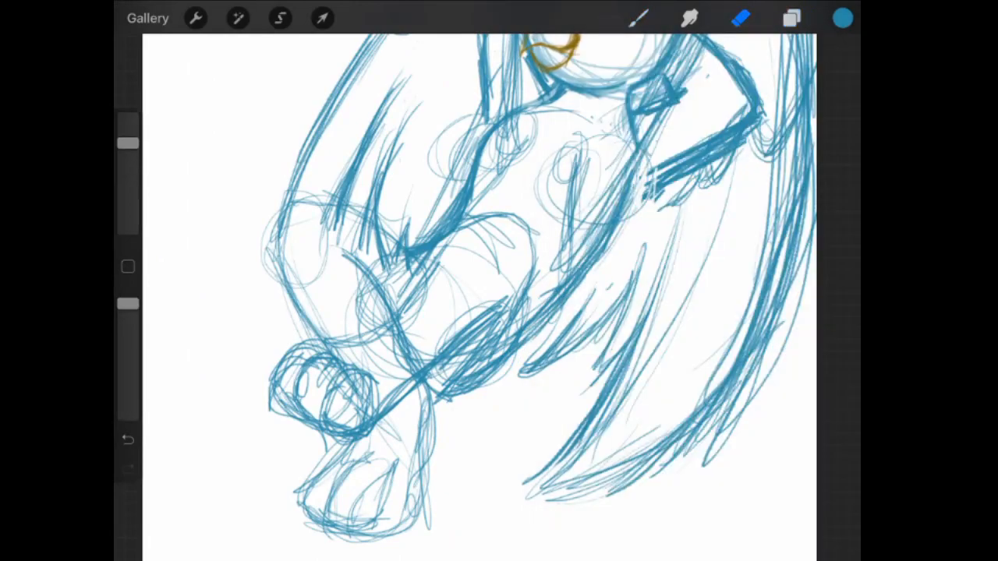
click(793, 20)
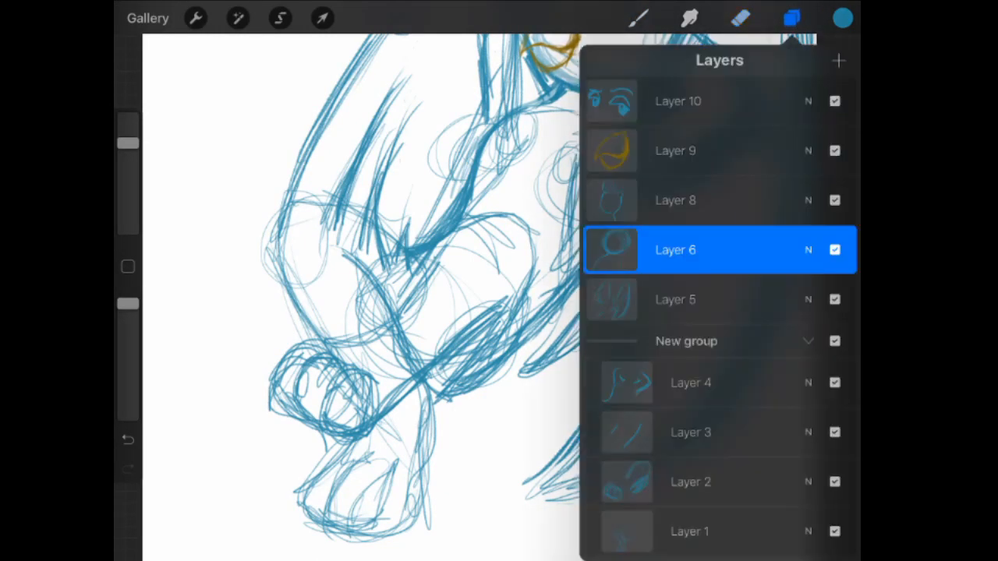
click(793, 16)
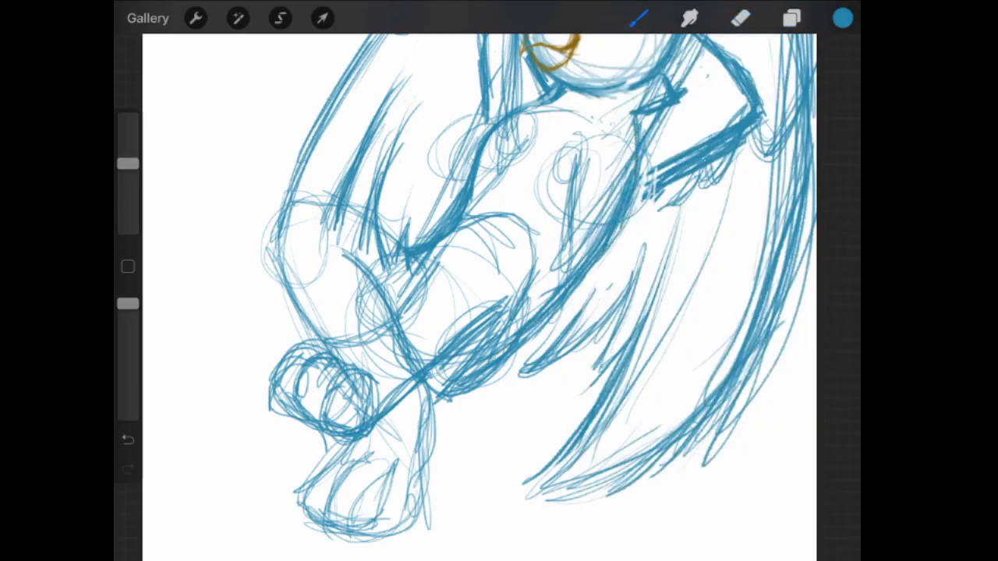
click(741, 20)
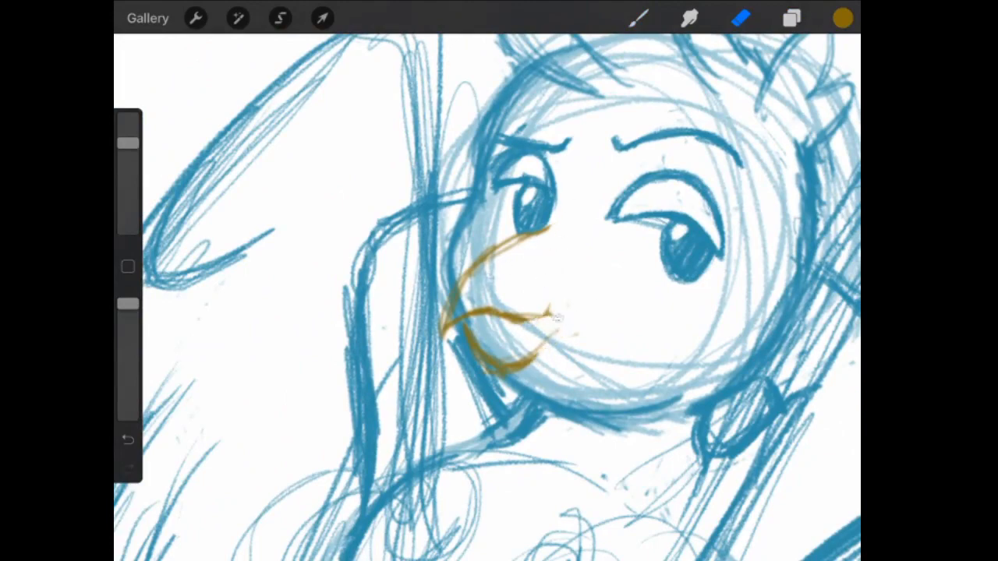
Erase the rough beak and draw a clean orange upper bill and curved lower jaw
drag(515, 249, 546, 351)
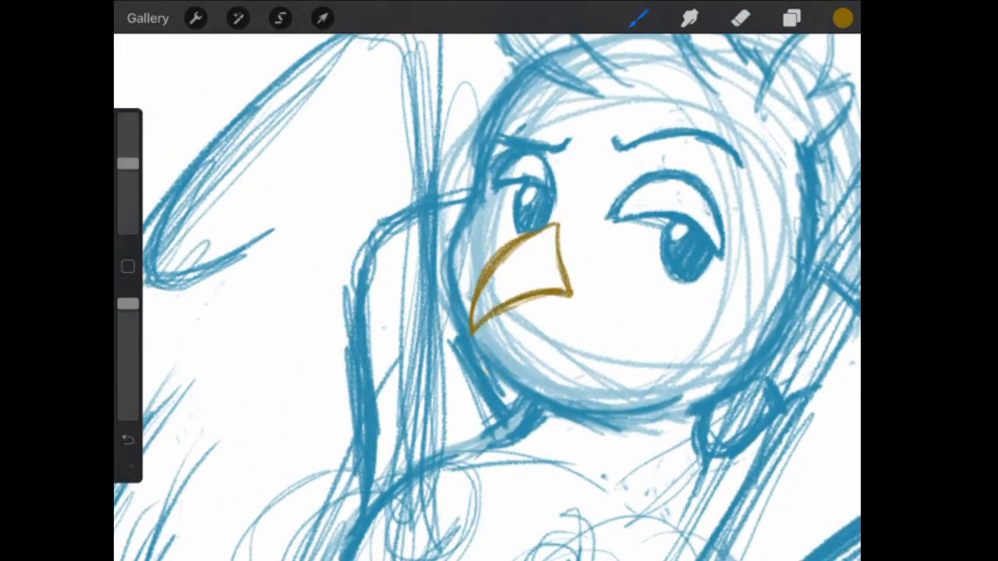
drag(475, 328, 562, 312)
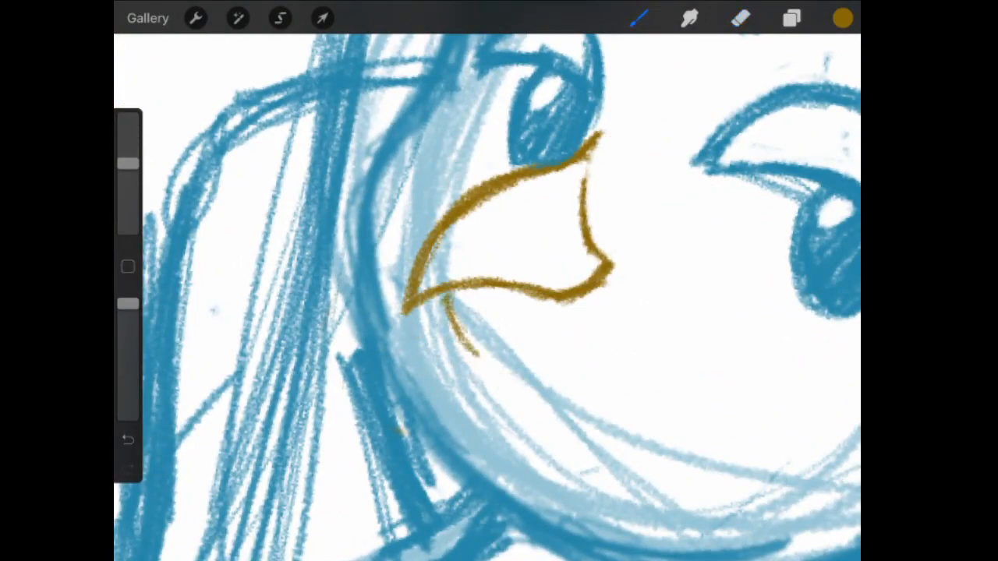
drag(468, 327, 577, 359)
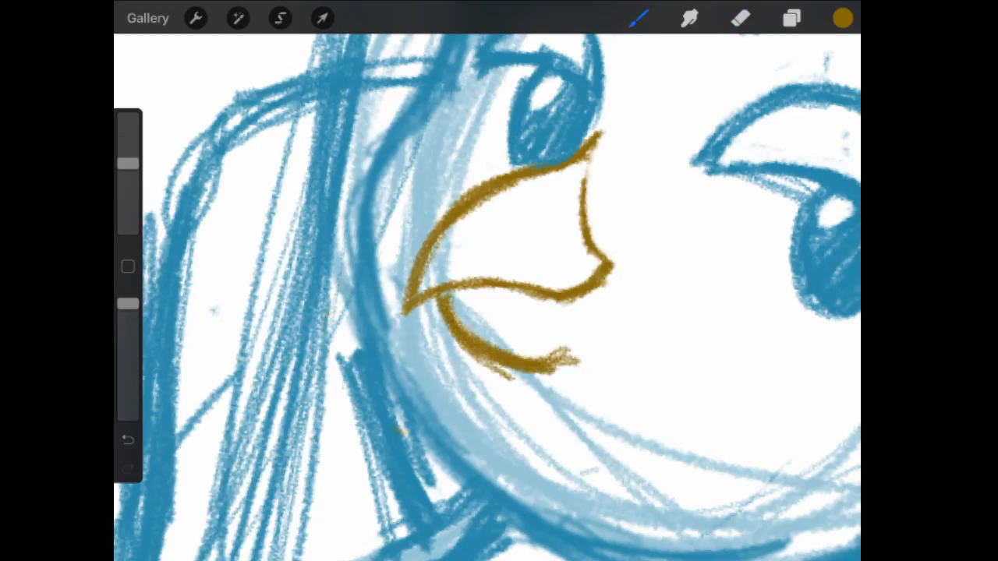
Scale up and shift the orange beak, then add a small nostril curve inside
click(322, 18)
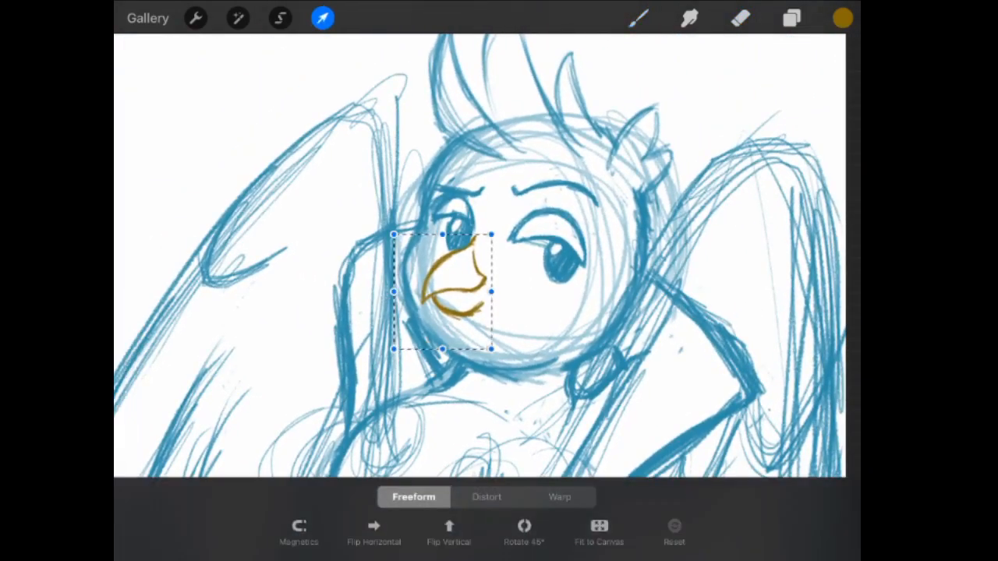
drag(442, 293, 421, 303)
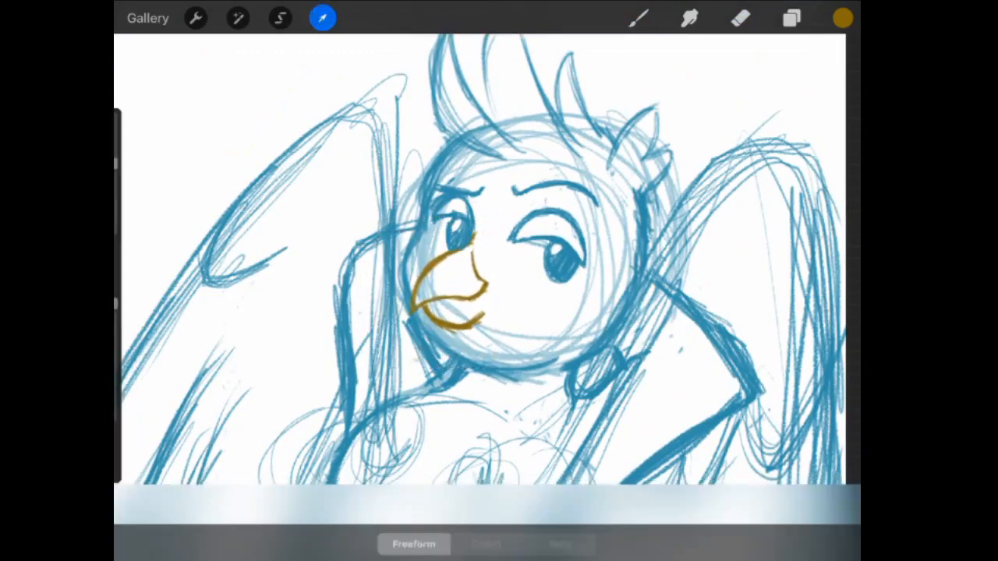
click(738, 18)
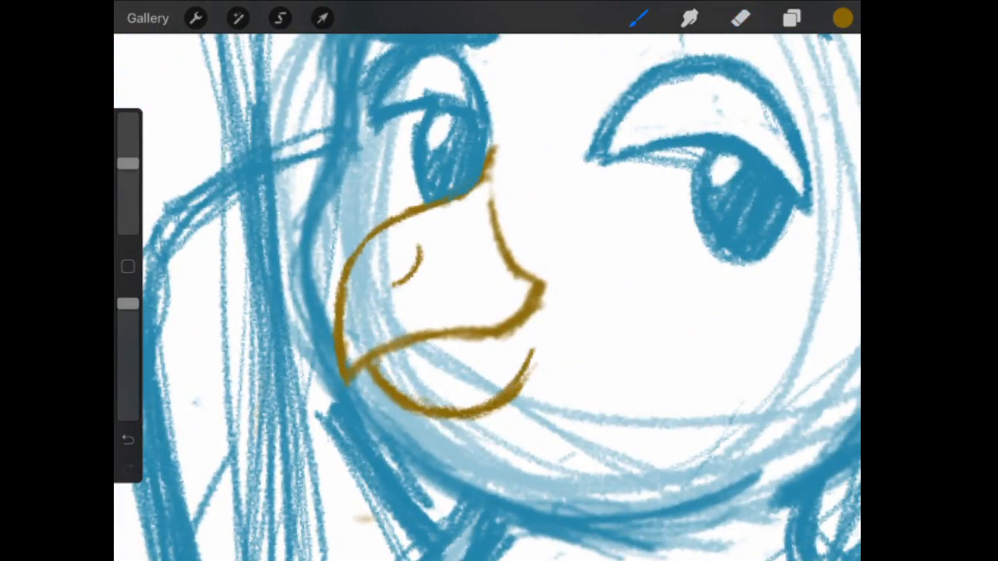
click(740, 18)
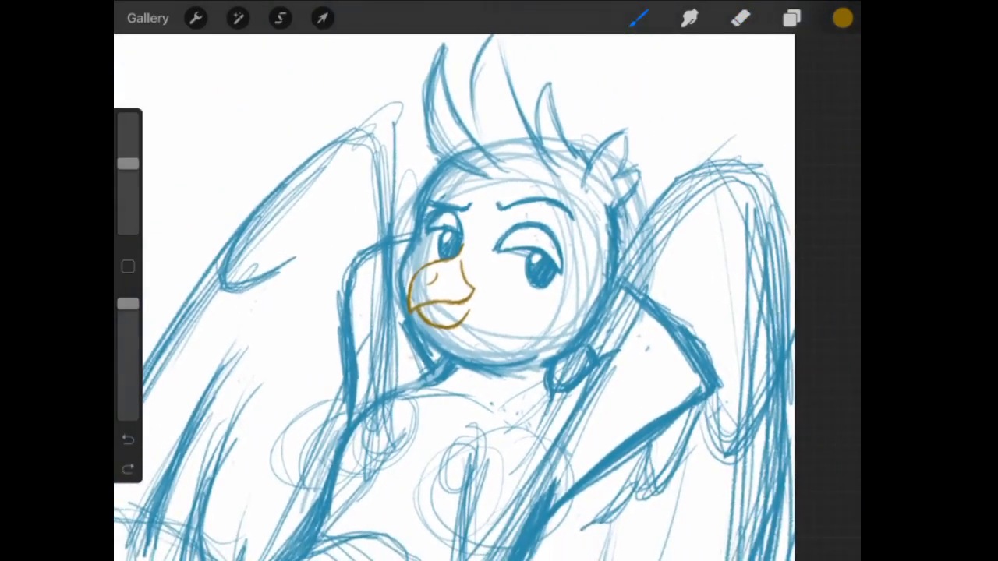
Straighten, tilt and reposition the orange beak on the face, then show the layer list
click(322, 18)
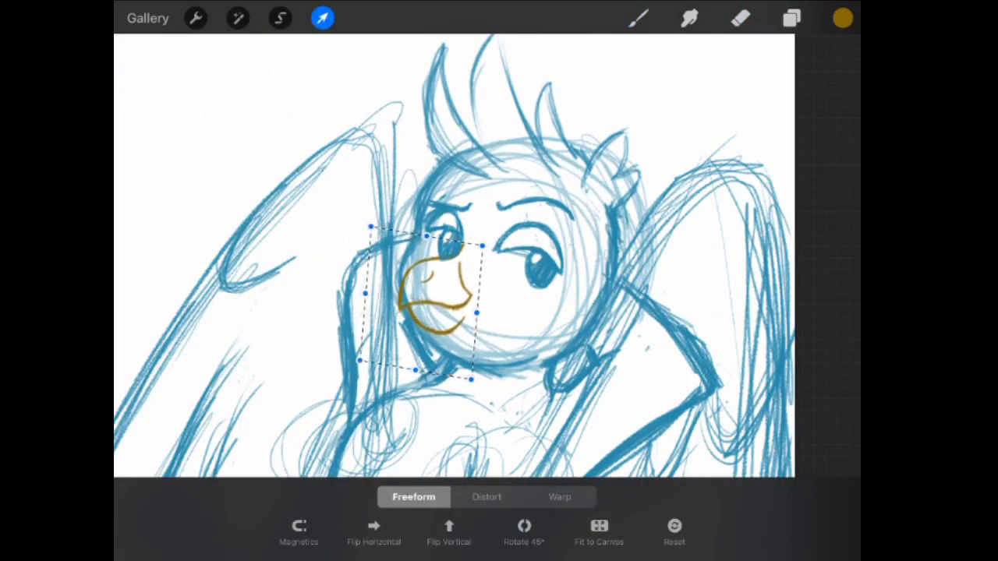
drag(421, 308, 427, 294)
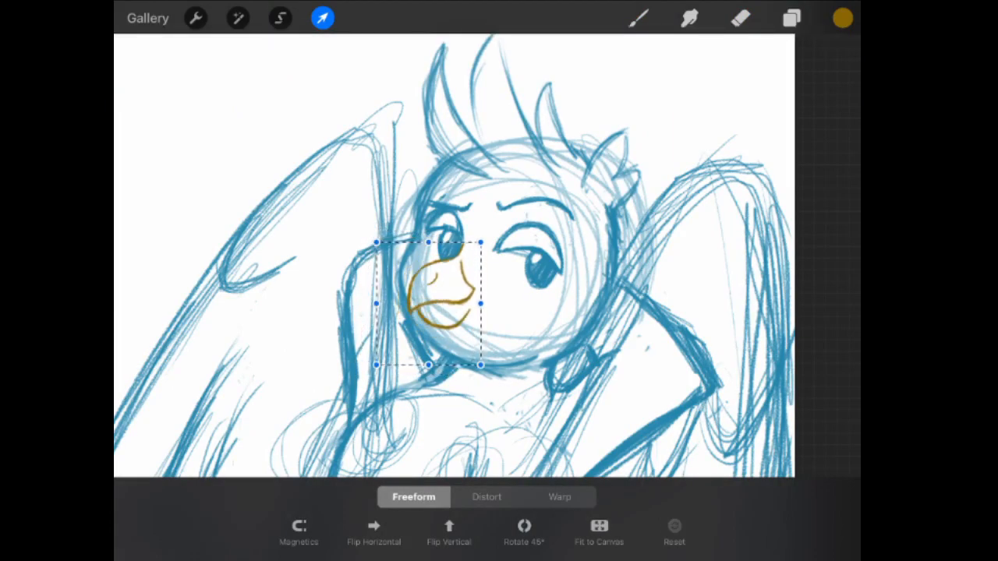
drag(427, 305, 383, 344)
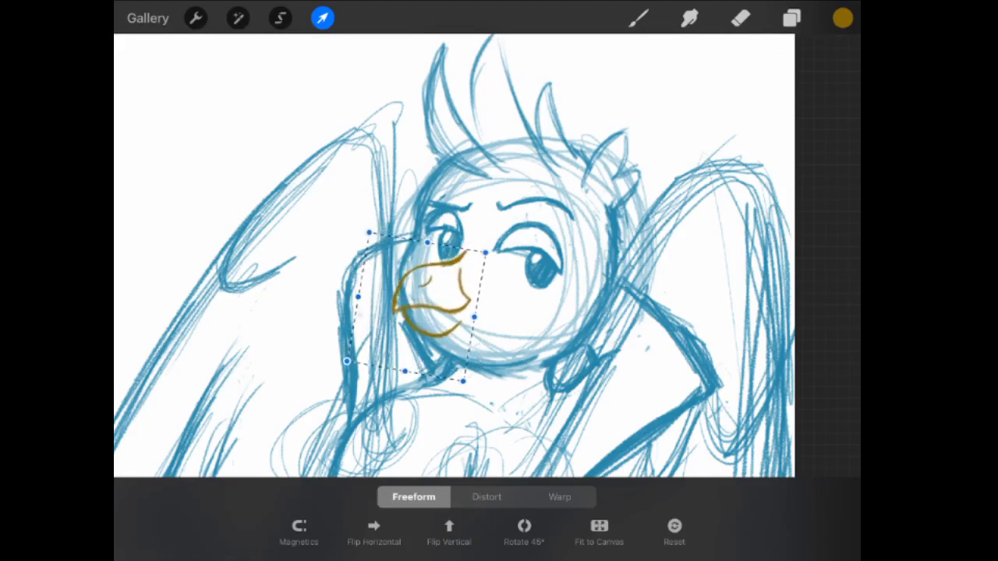
drag(421, 311, 417, 296)
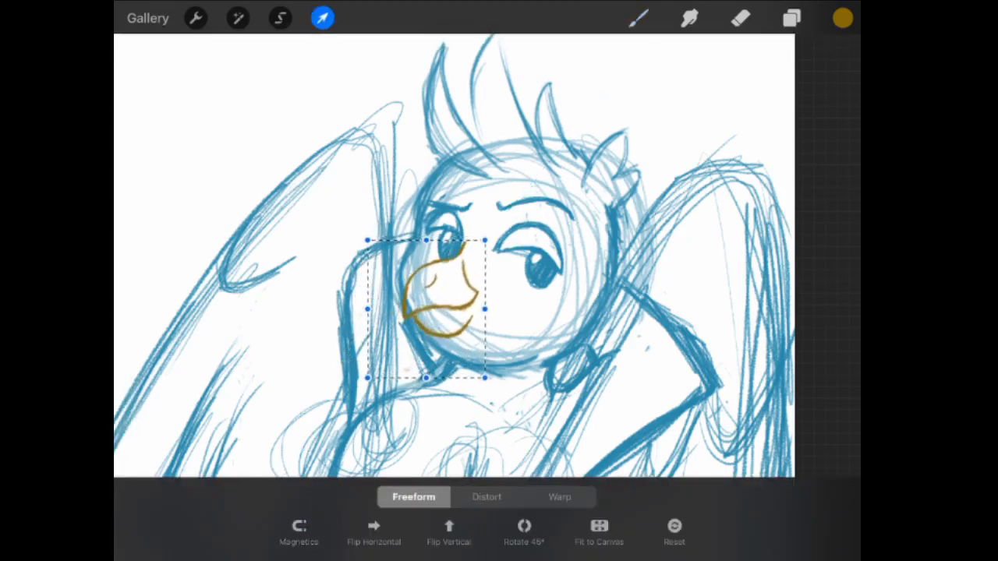
click(789, 19)
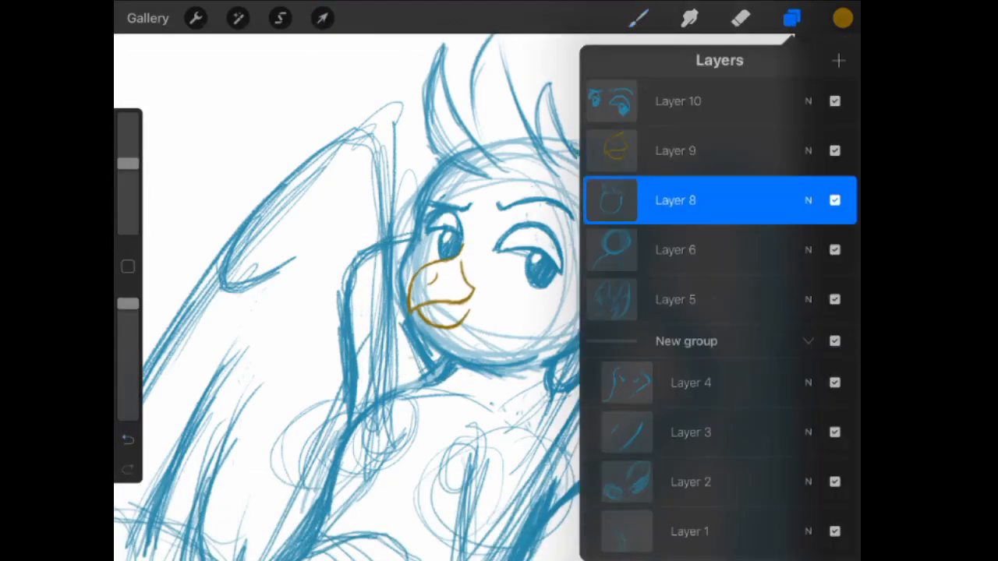
Close Layers and erase and redraw stray blue head lines beside the beak
click(790, 17)
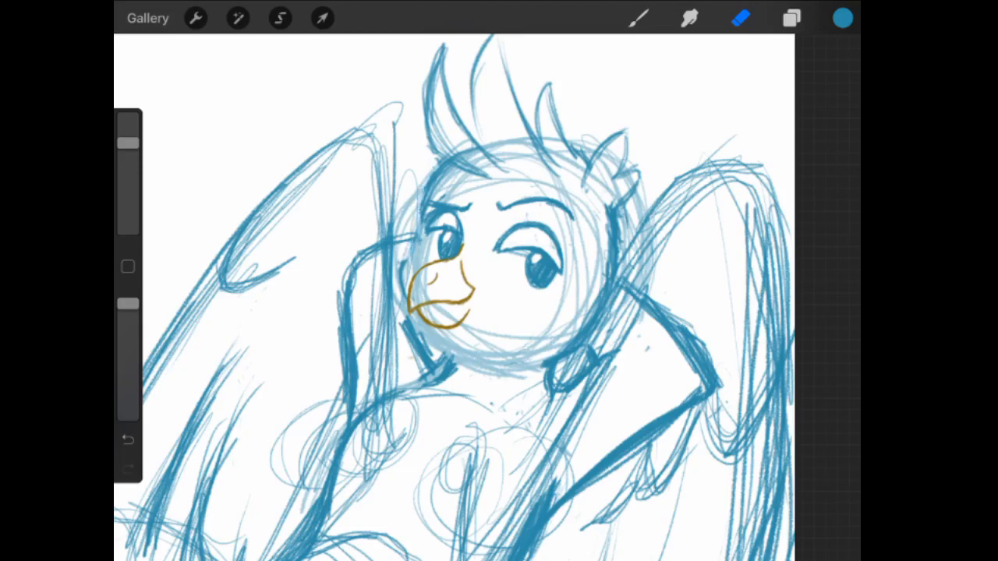
click(638, 18)
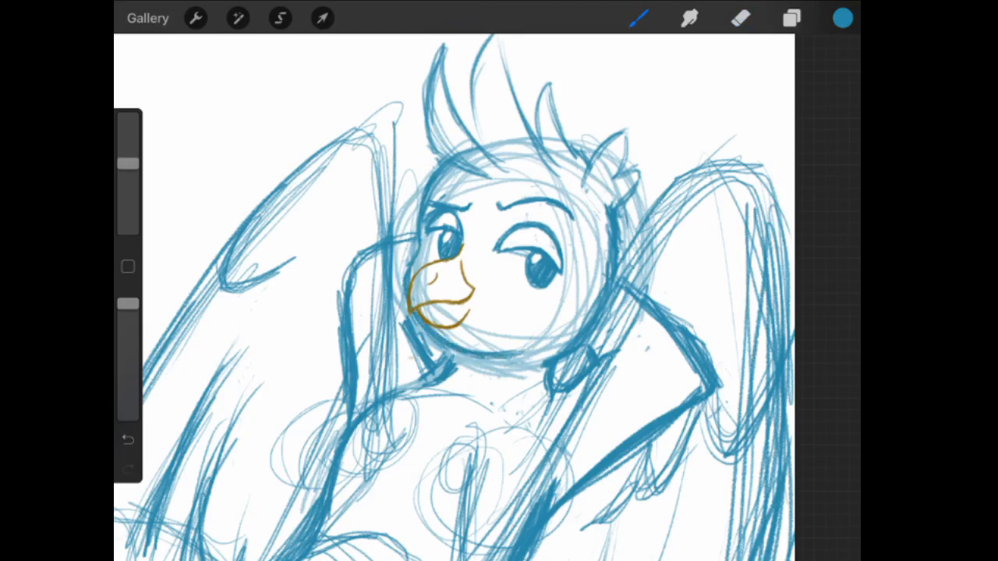
click(321, 17)
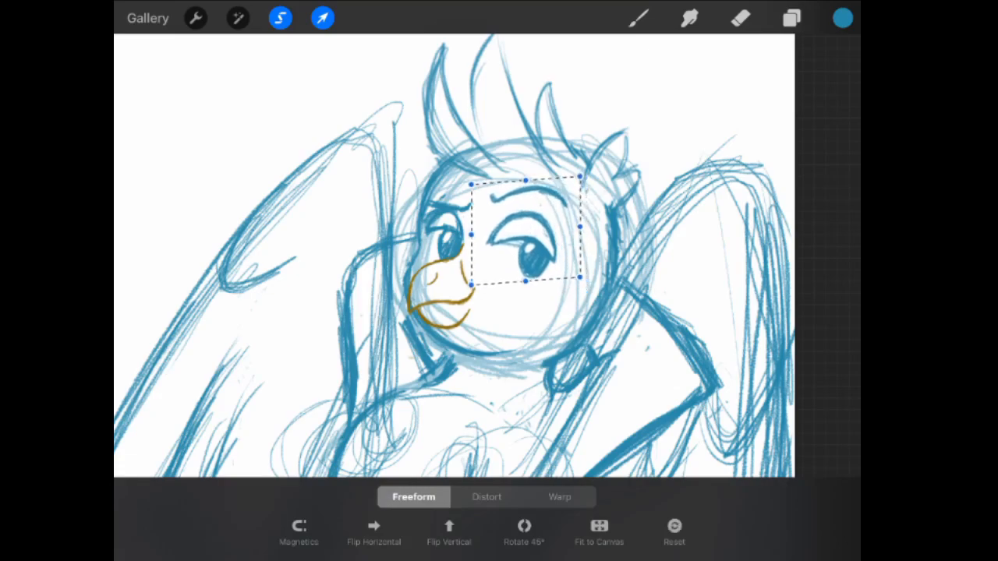
Lasso the right eye, then the whole head, and transform each into place
click(791, 18)
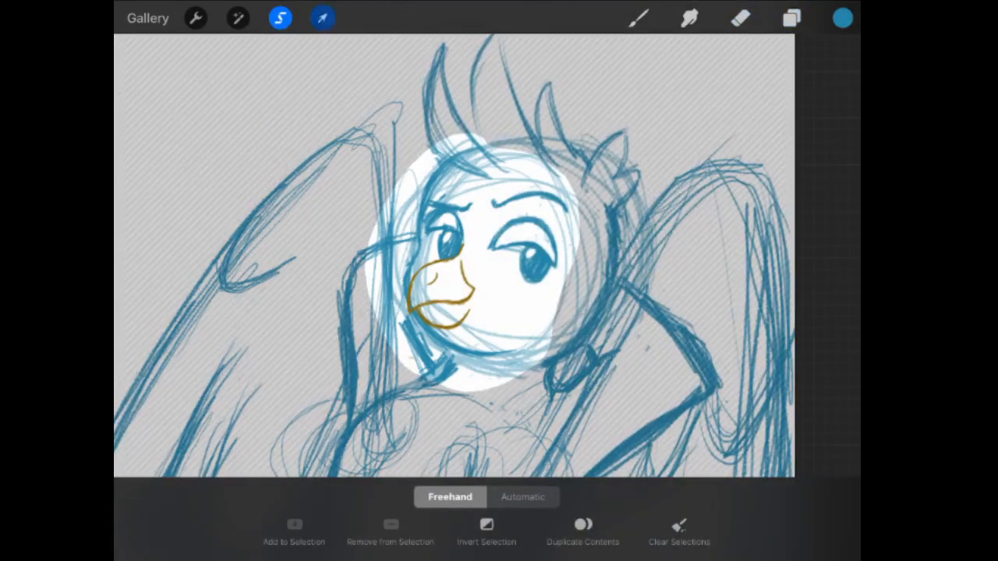
click(321, 17)
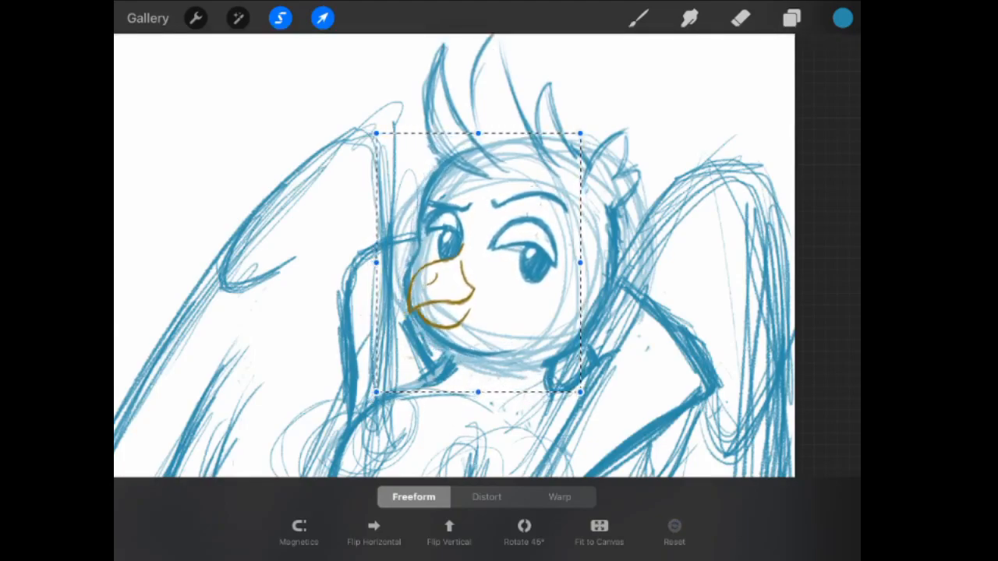
click(297, 530)
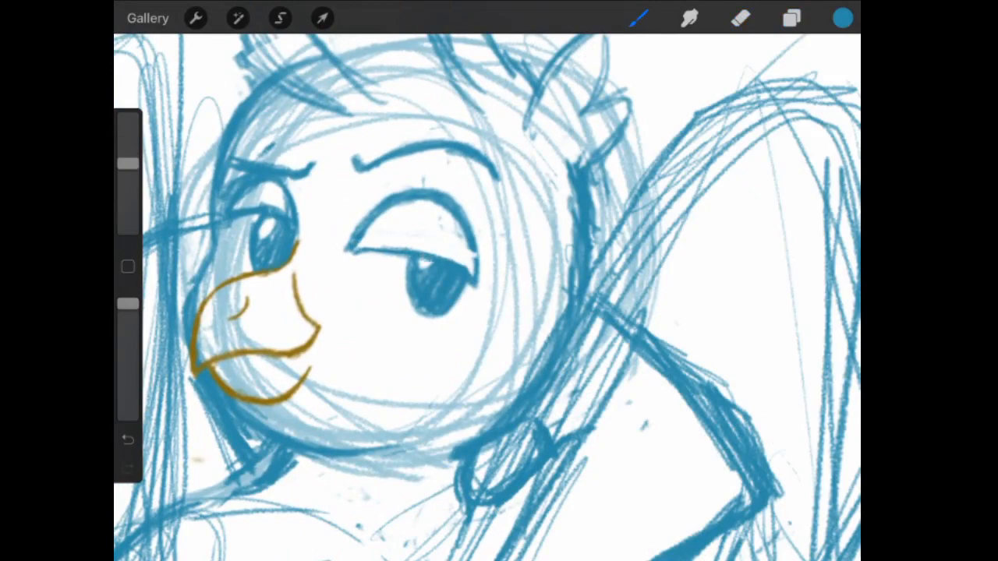
Touch up the eye and brow lines with alternating erase and redraw strokes
click(740, 19)
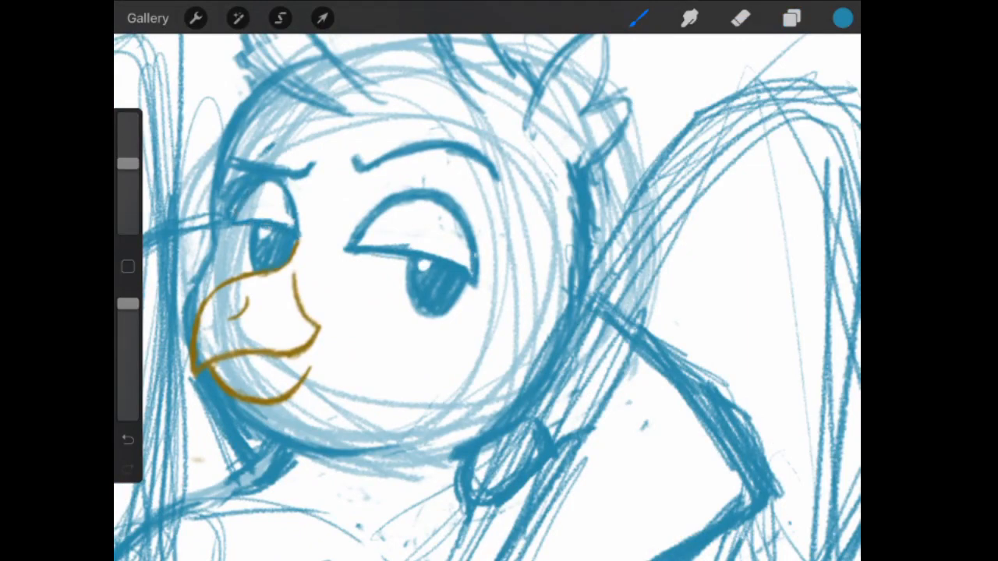
click(737, 19)
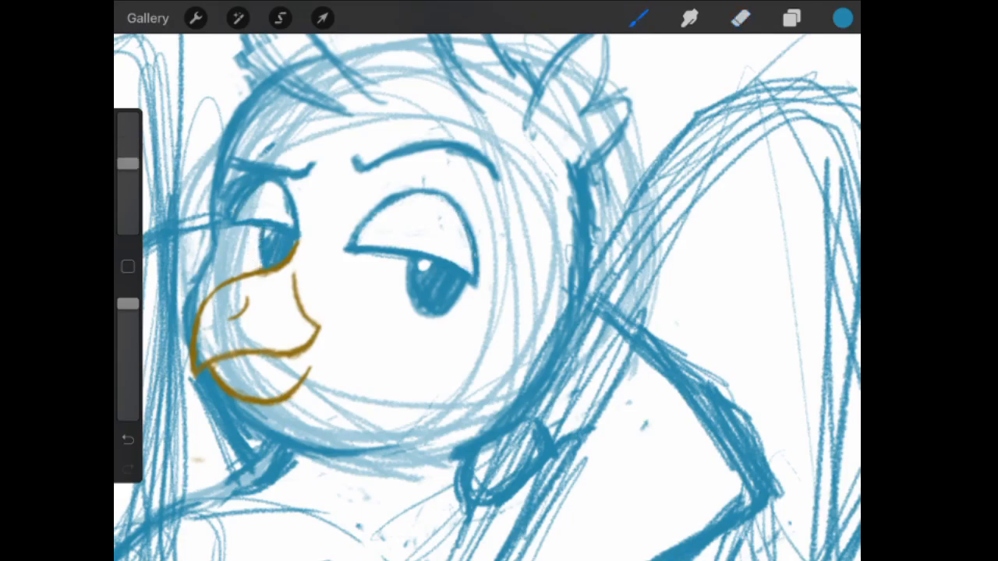
click(739, 18)
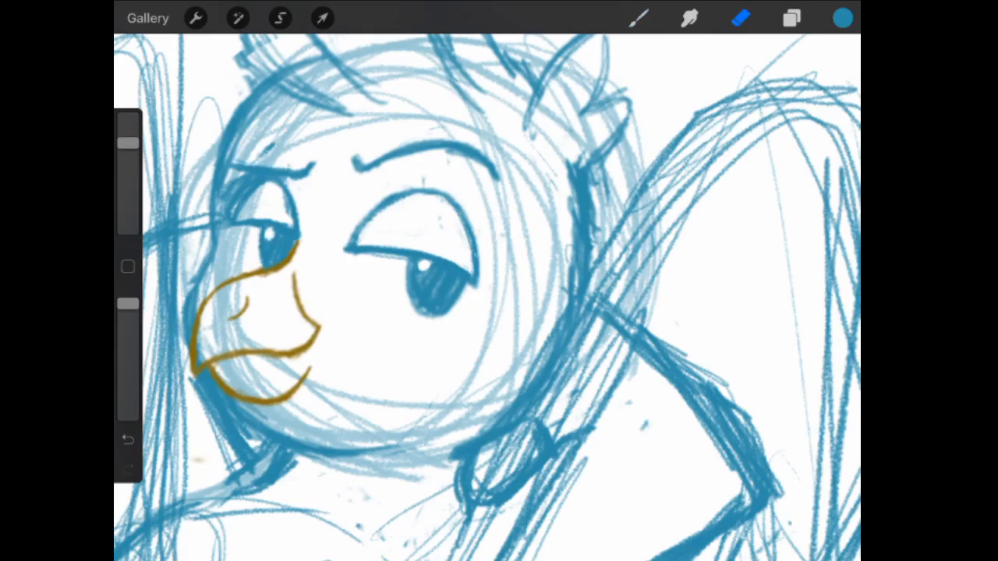
click(280, 18)
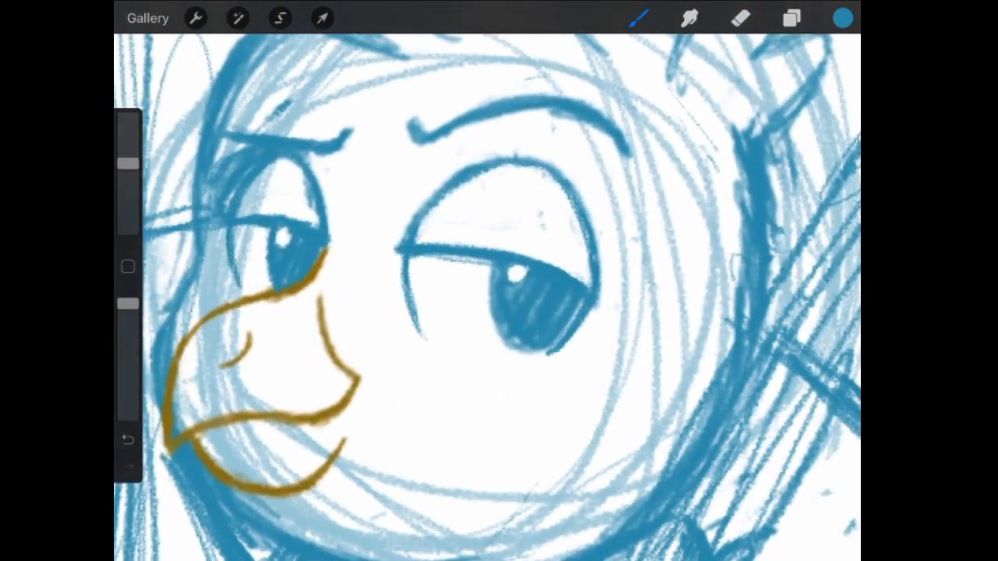
click(739, 20)
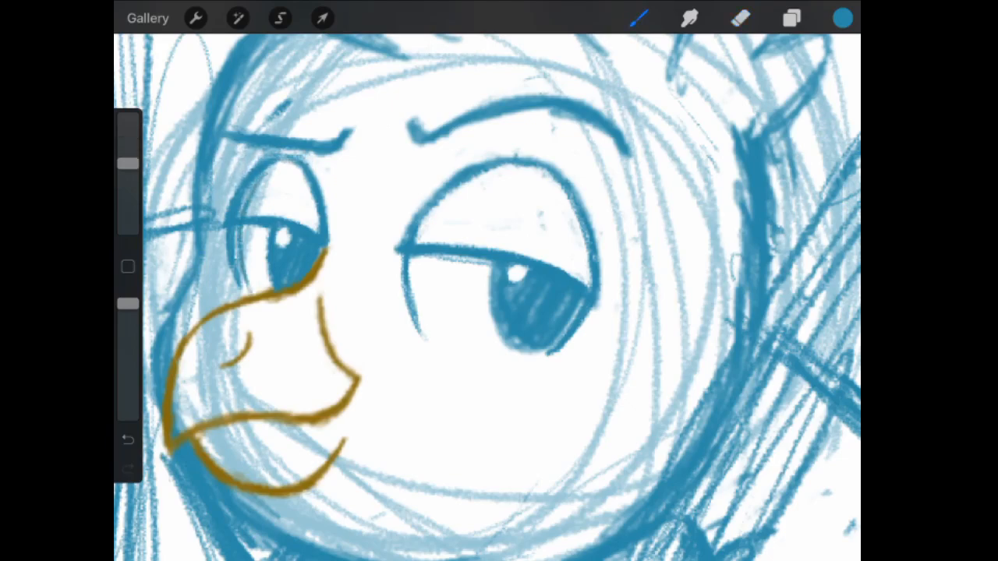
click(739, 19)
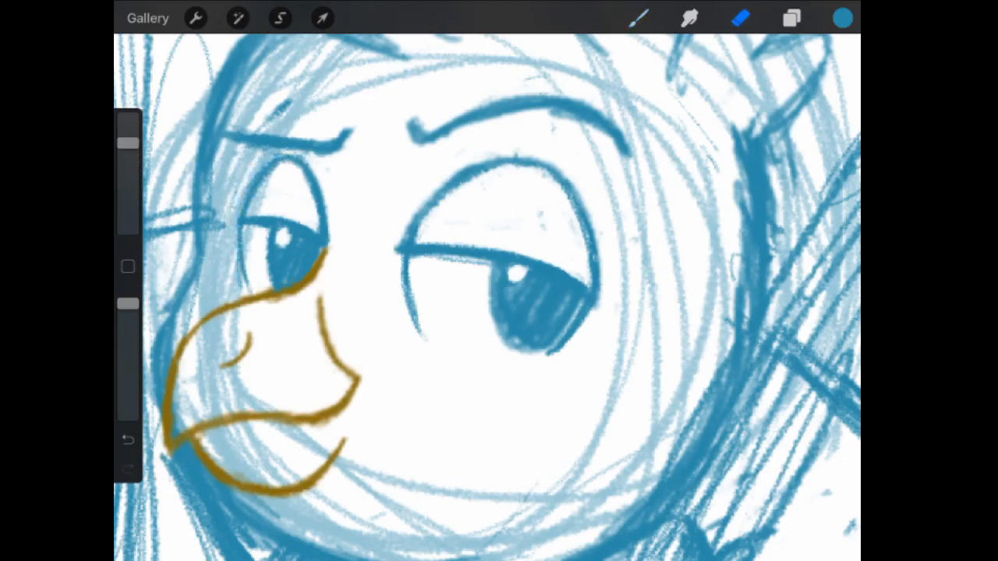
click(322, 18)
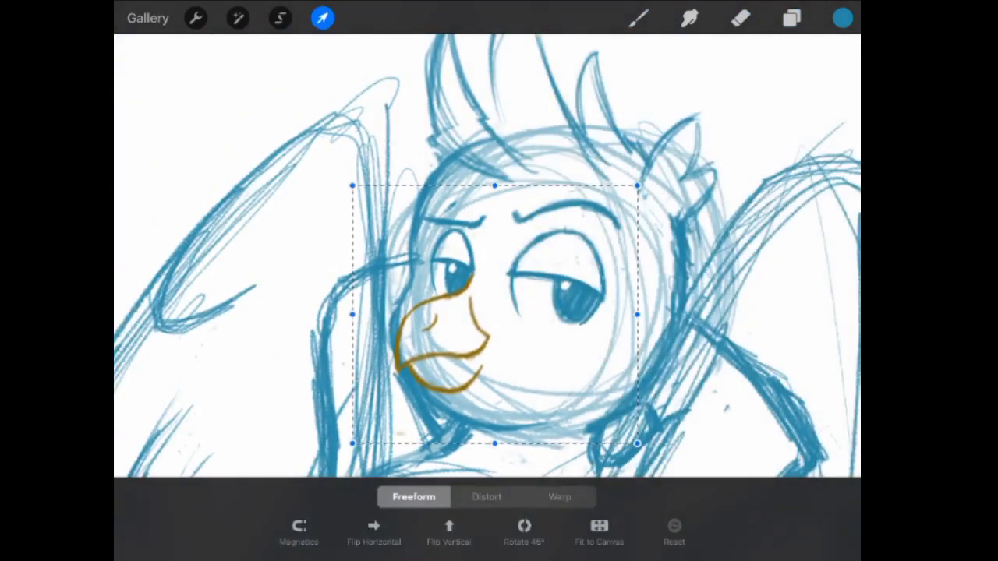
Resize the face lines and redraw sharper crest spikes atop the head
drag(492, 312, 480, 304)
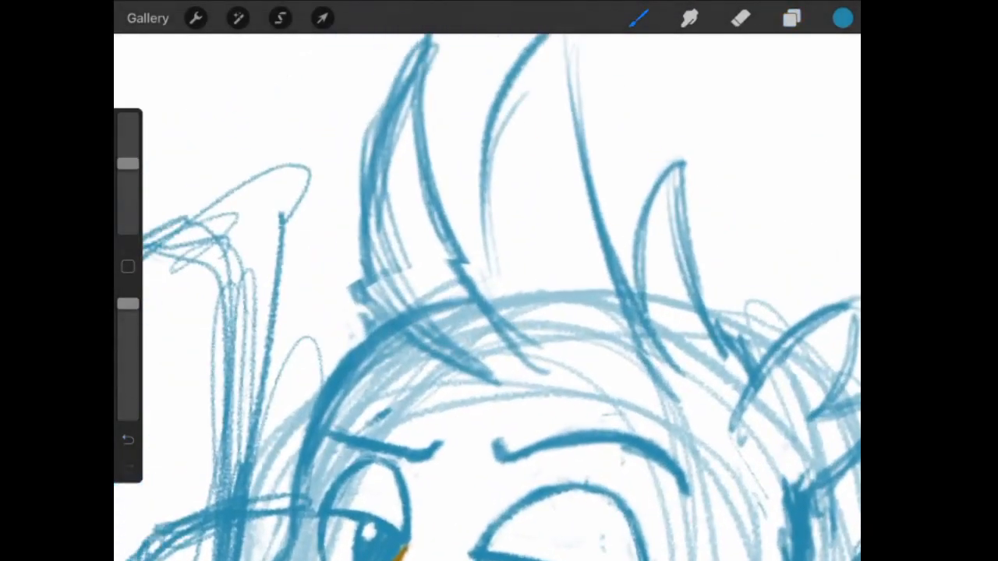
click(739, 19)
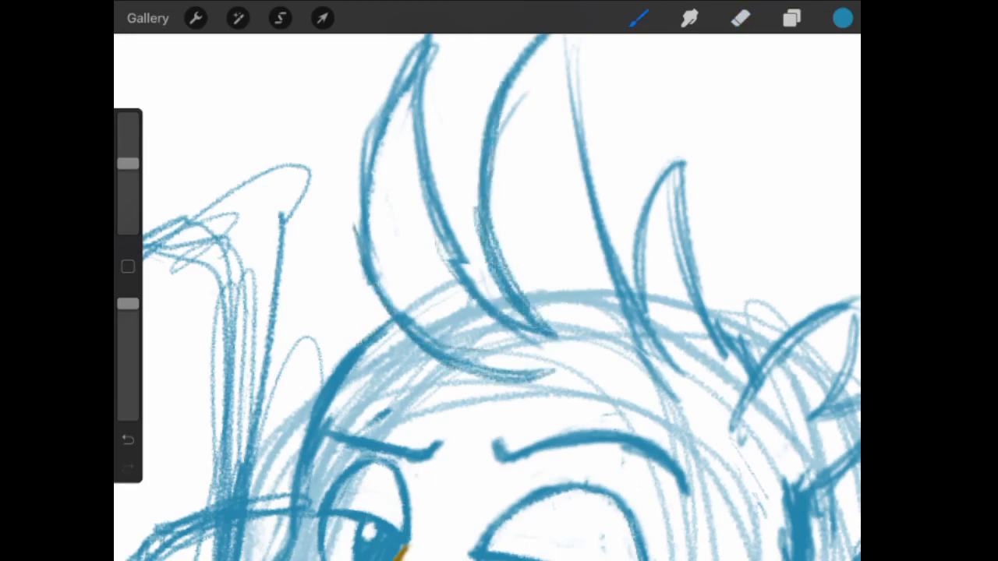
click(738, 18)
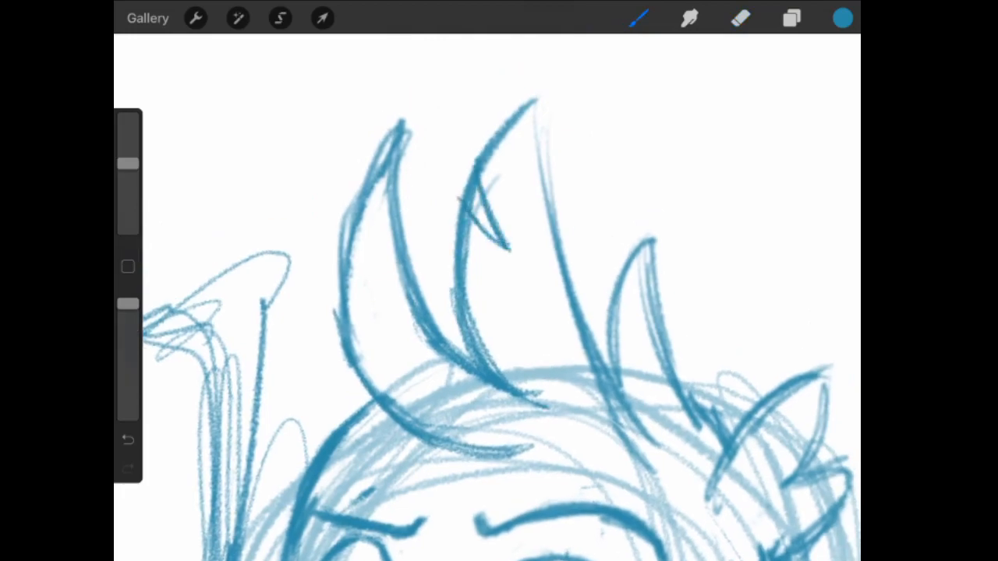
drag(546, 102, 570, 304)
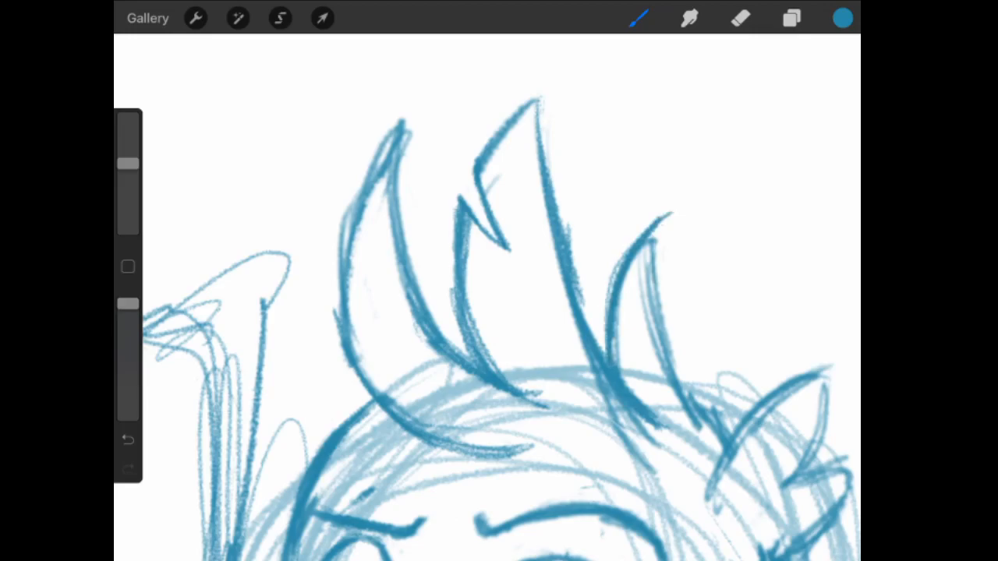
click(738, 18)
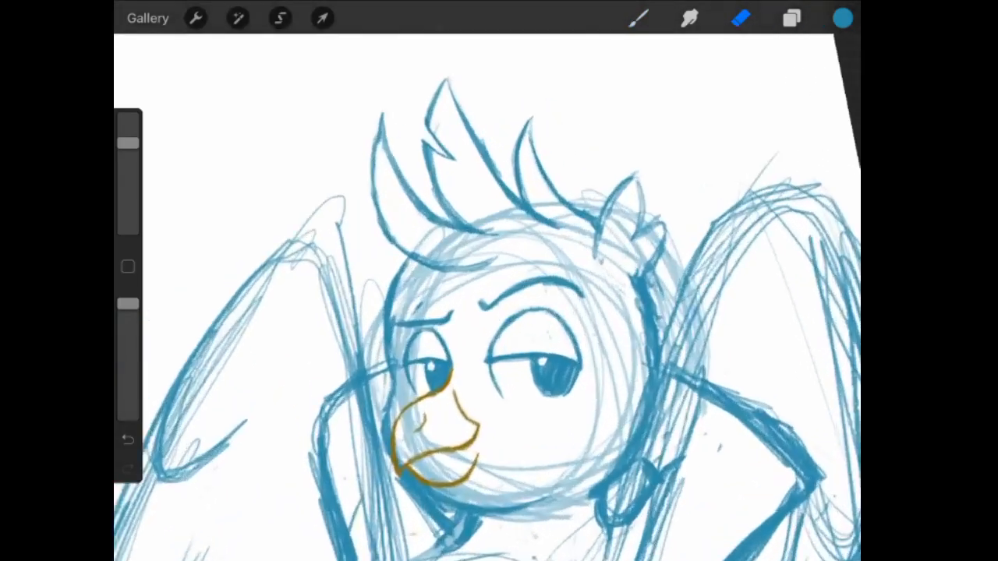
click(789, 17)
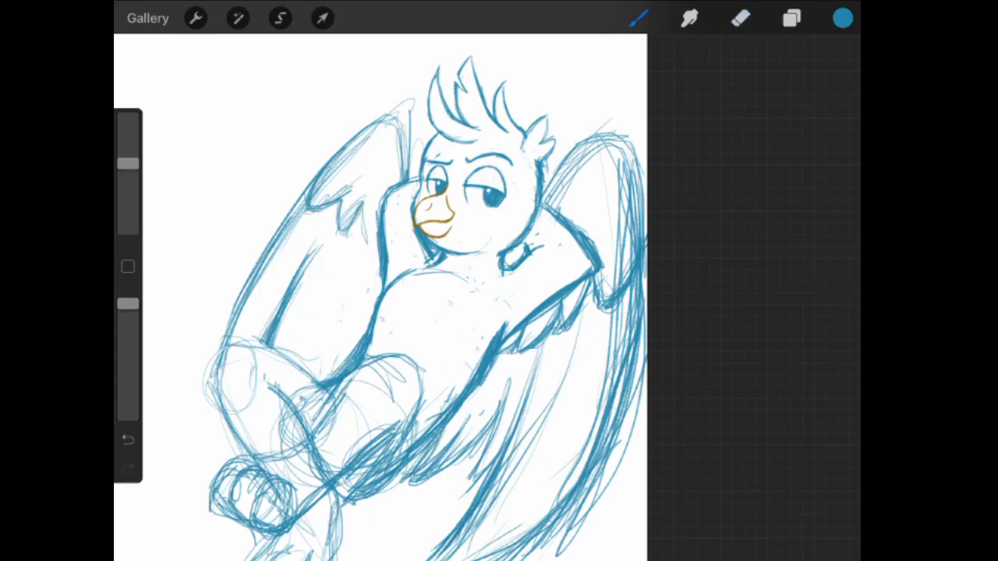
Reshape the raised left wing with long sweeping strokes and start a chin tuft
click(738, 18)
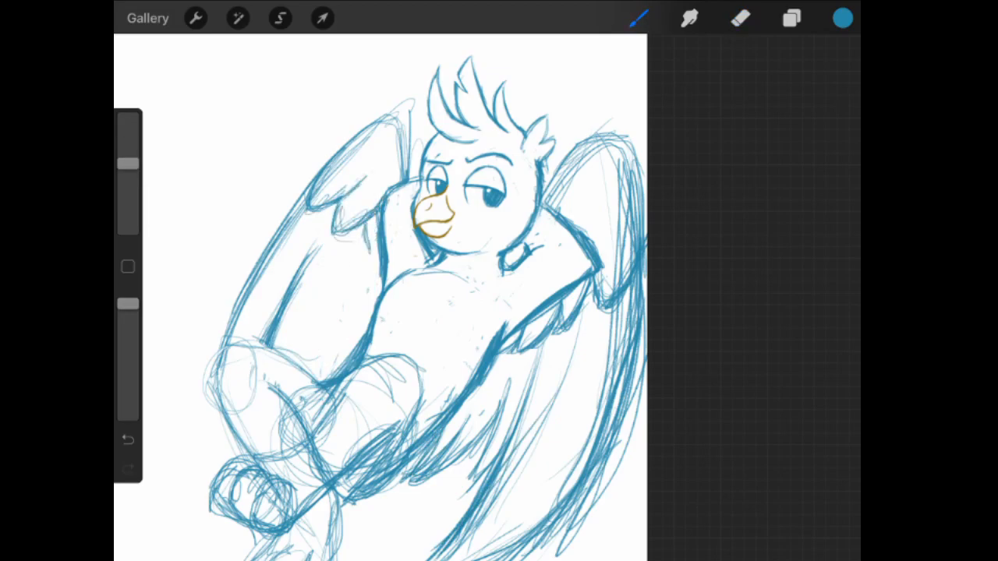
click(736, 19)
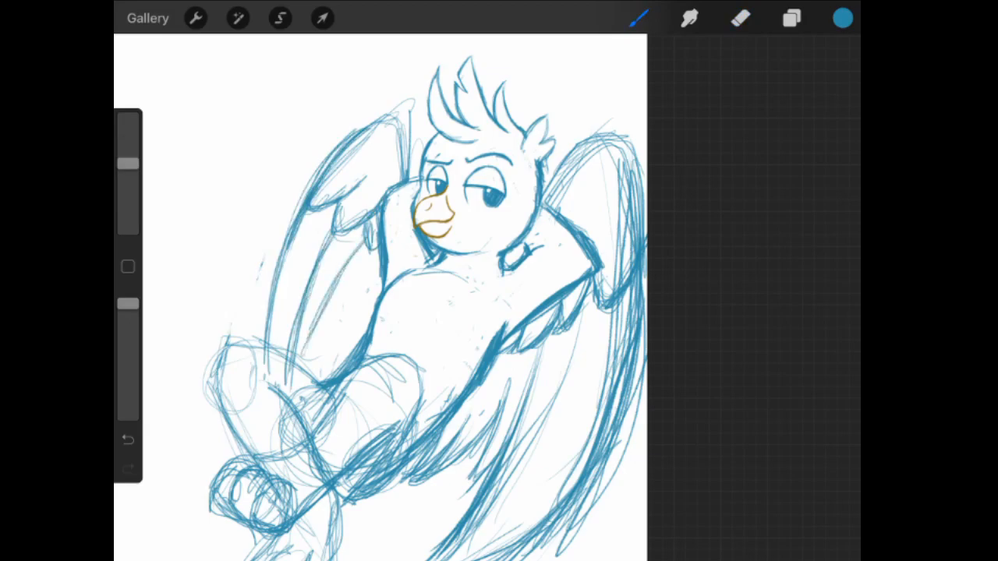
click(738, 19)
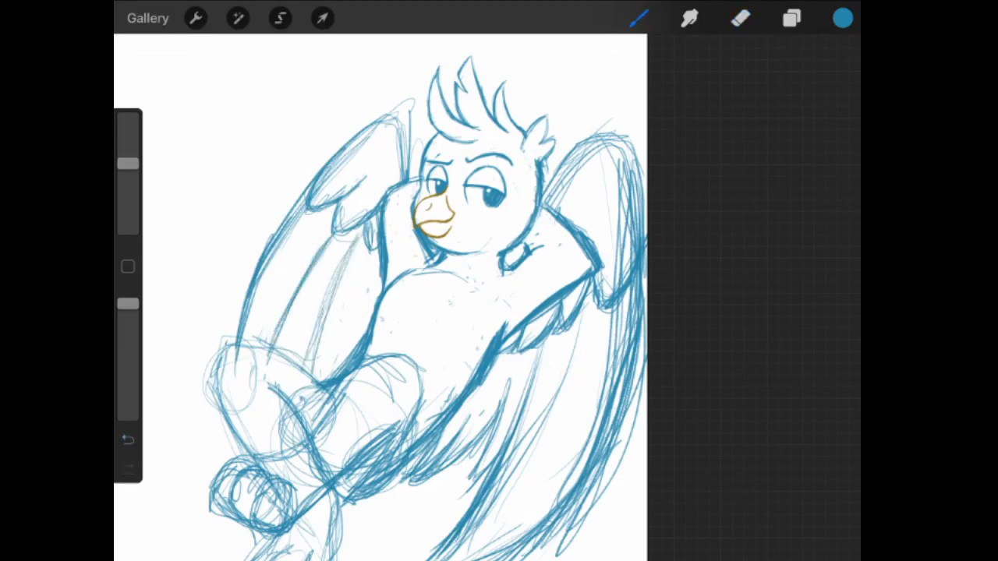
click(737, 19)
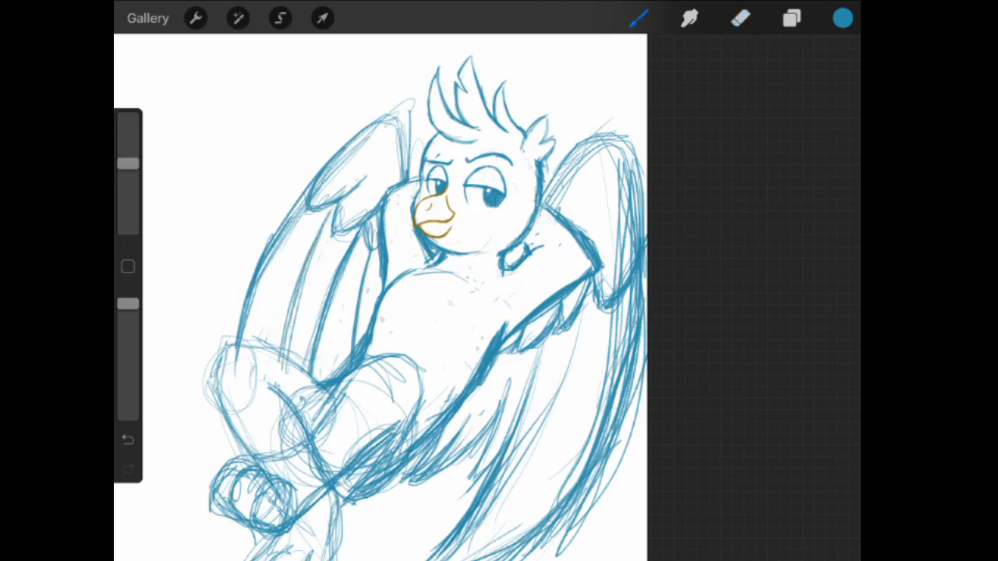
click(736, 19)
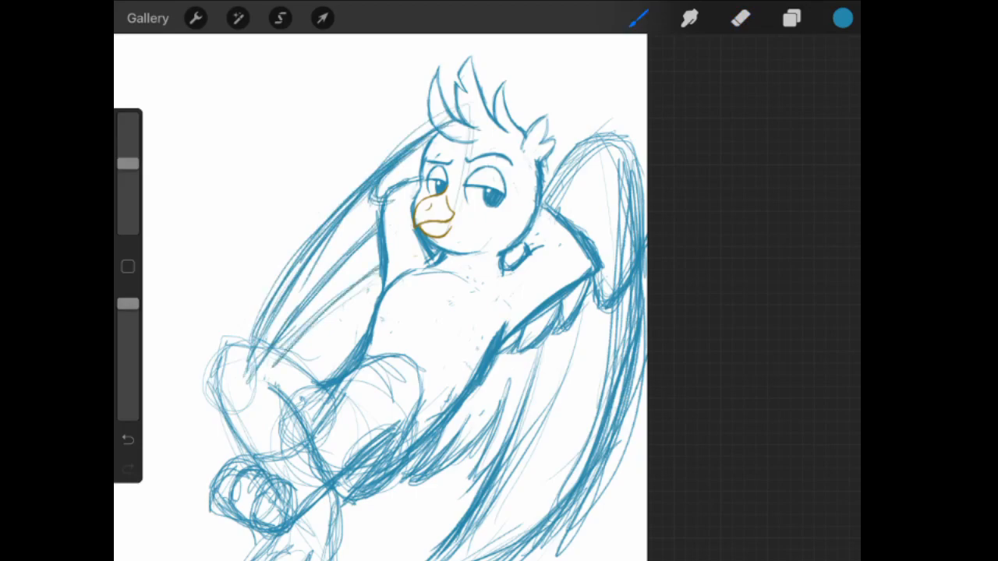
click(736, 19)
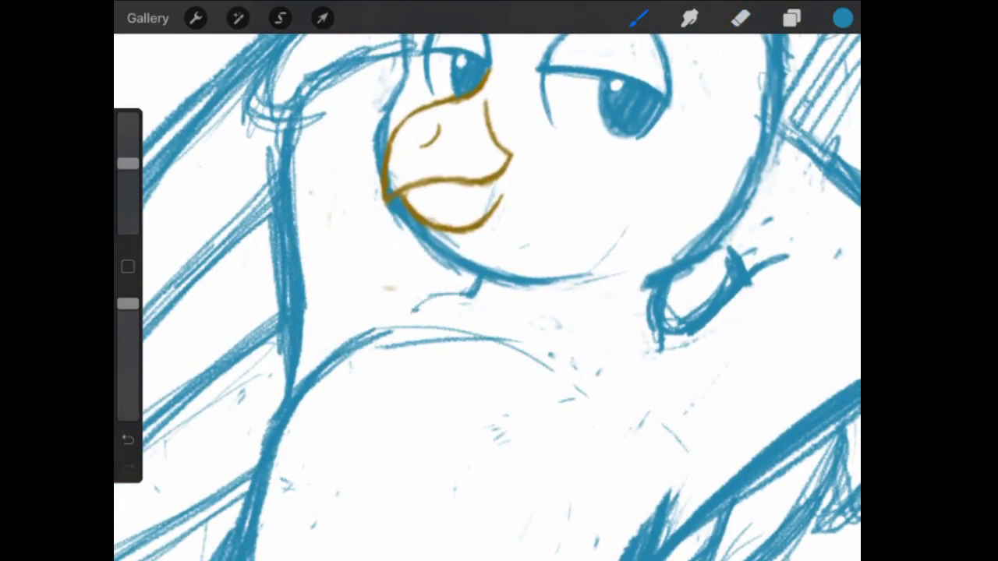
drag(406, 293, 475, 289)
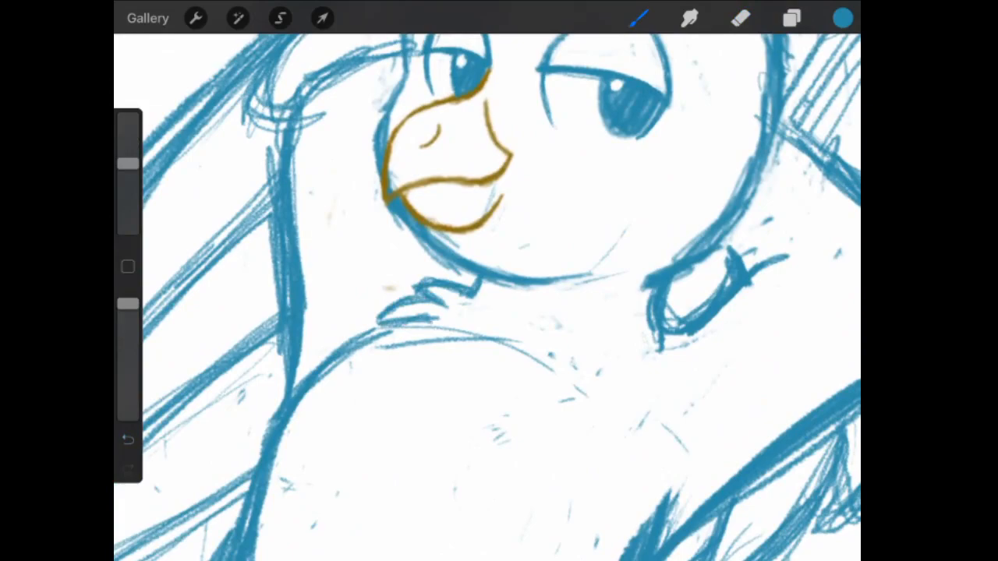
Switch to pale cream, undo a stray stroke, and paint faint marks above the brow and along the chest
click(793, 18)
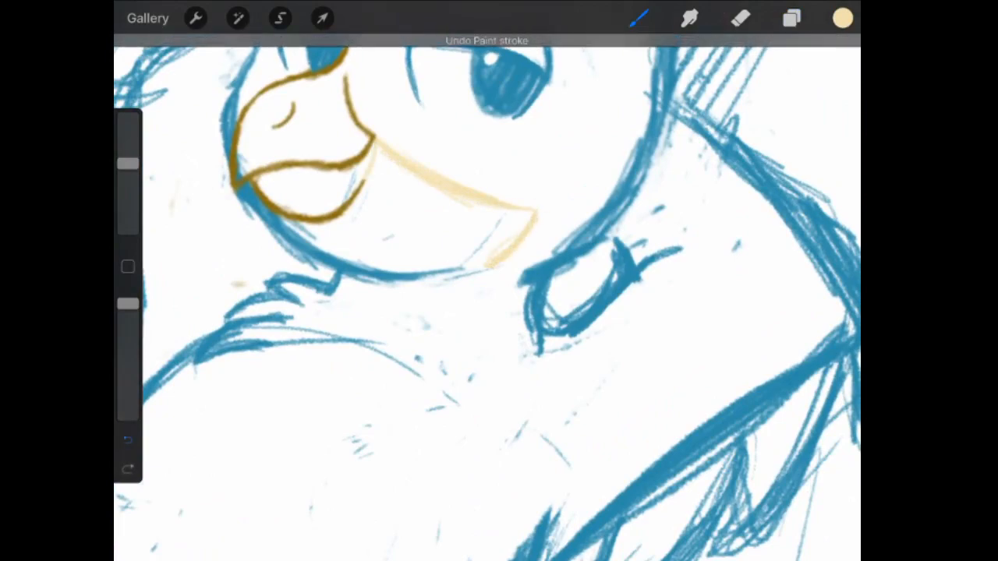
click(127, 438)
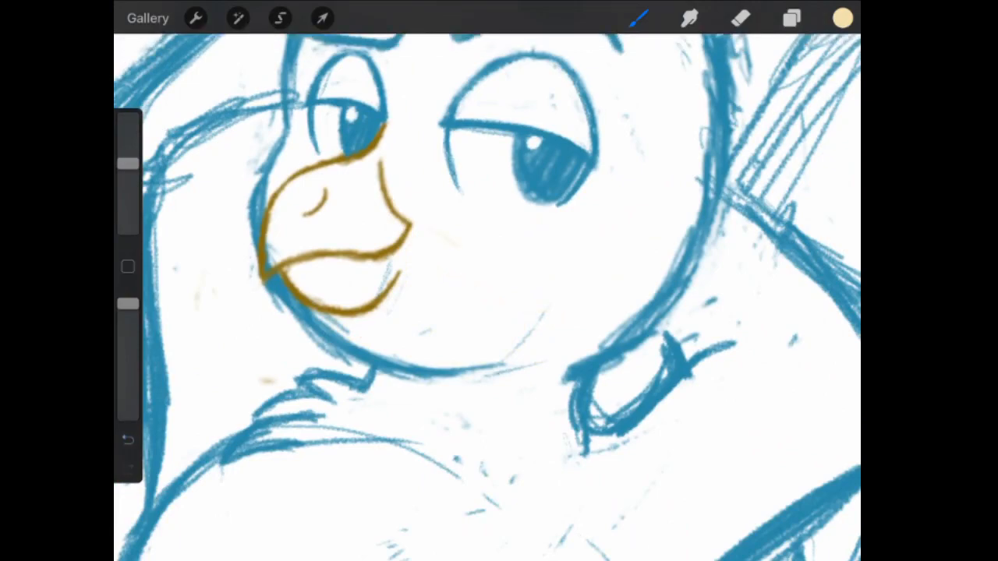
drag(405, 234, 553, 312)
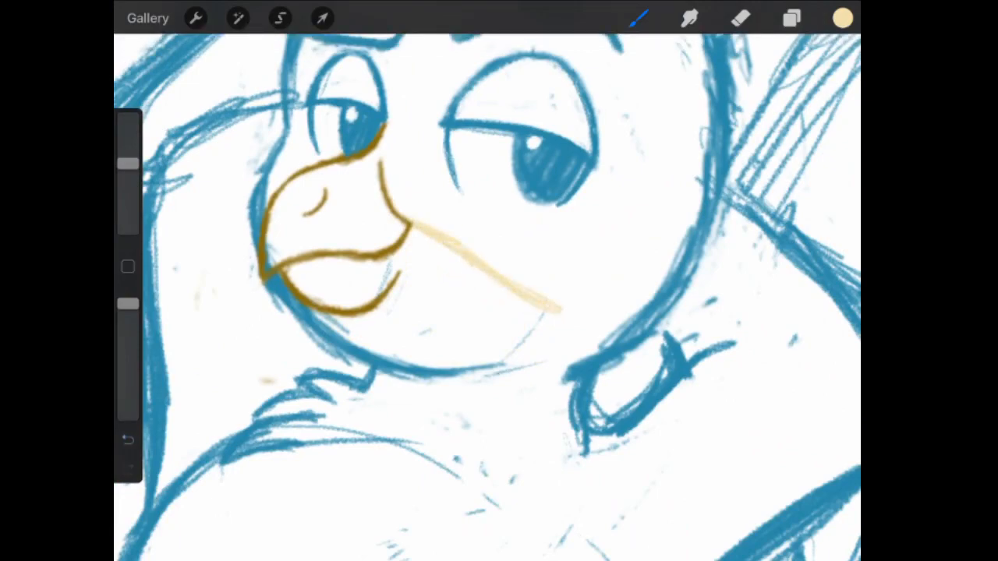
click(736, 18)
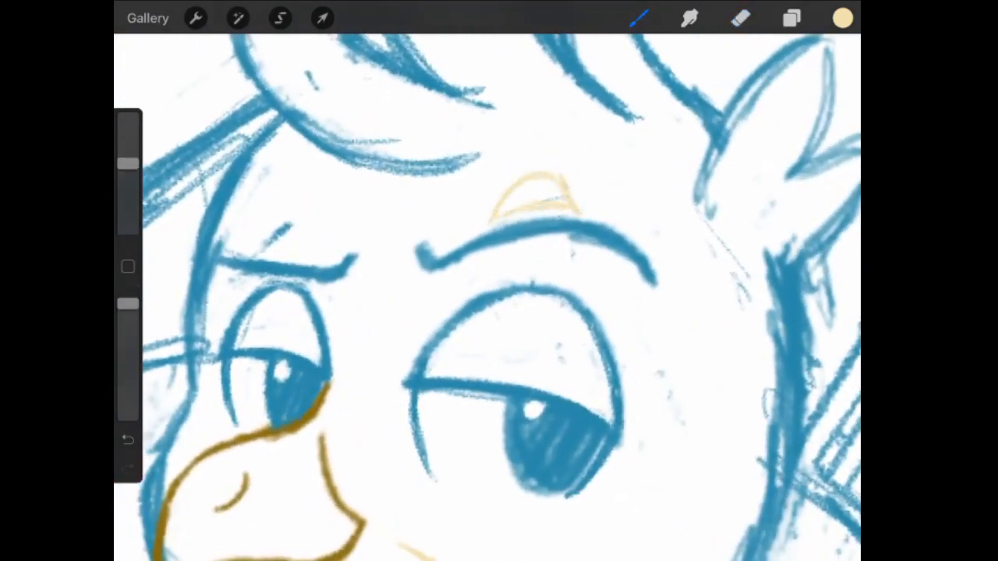
drag(242, 250, 304, 233)
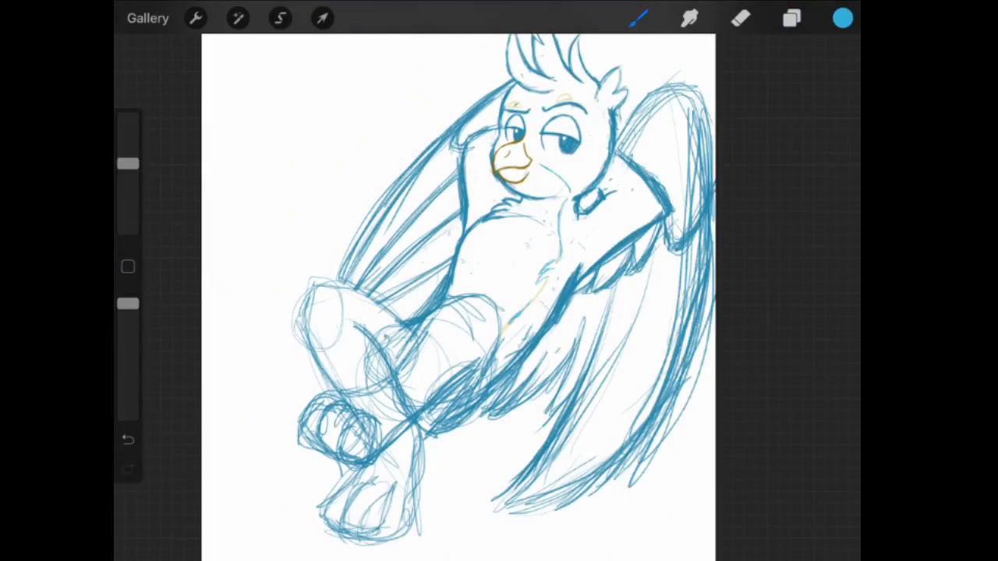
Add Layer 12 and begin tracing tidy crossed leg lines
click(790, 19)
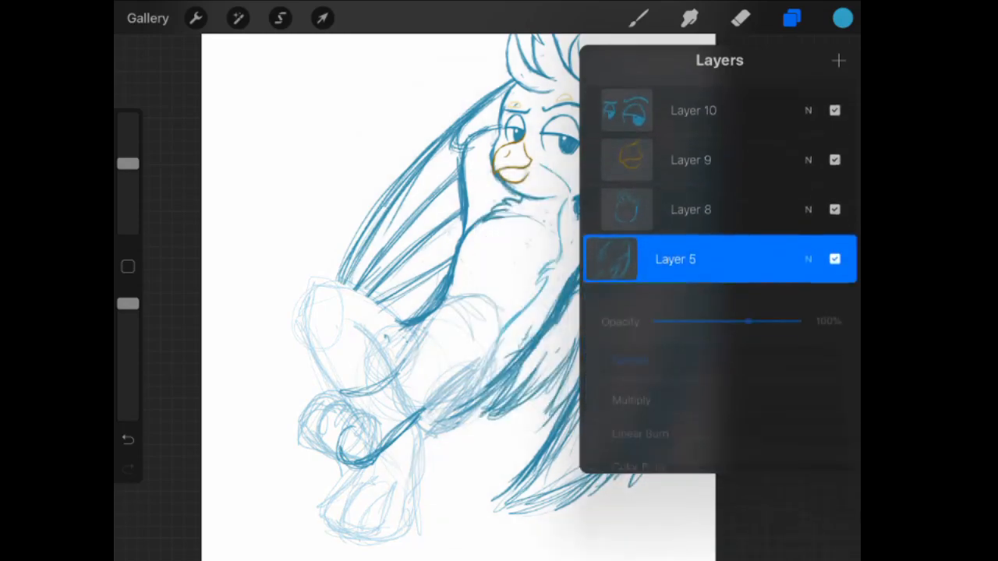
click(840, 19)
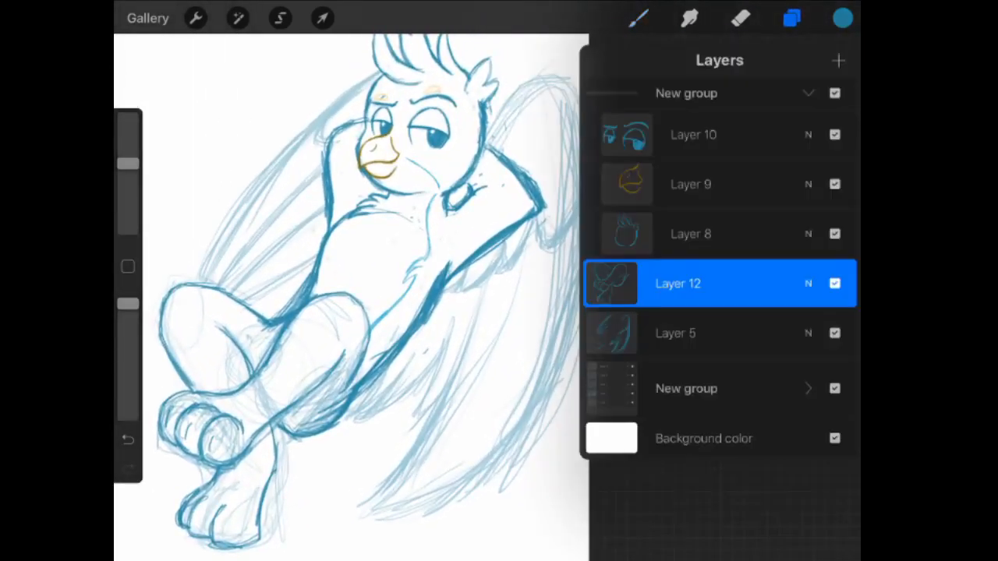
click(741, 19)
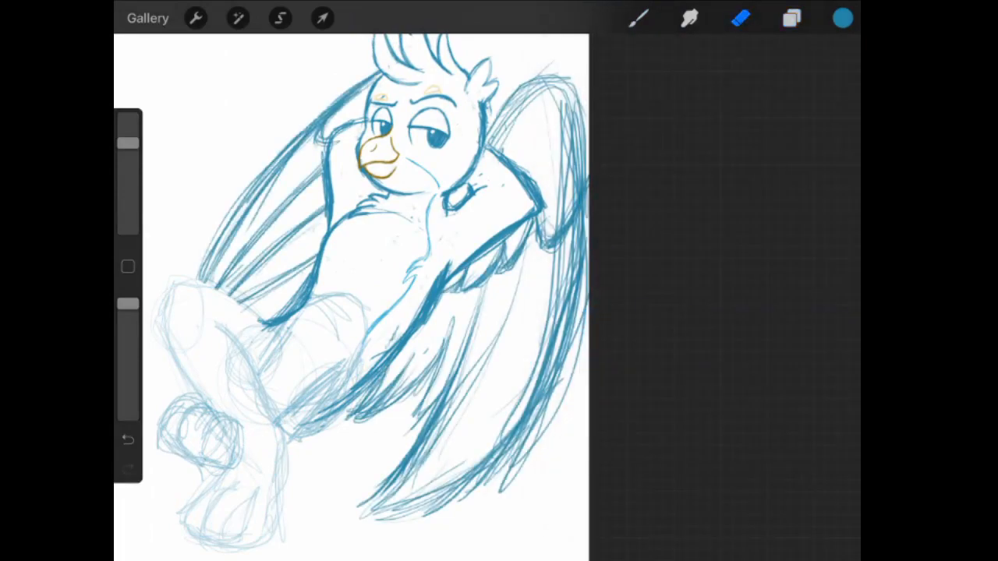
Ink bold blue crossed legs, feet and a tidier right wing on Layer 12
click(791, 17)
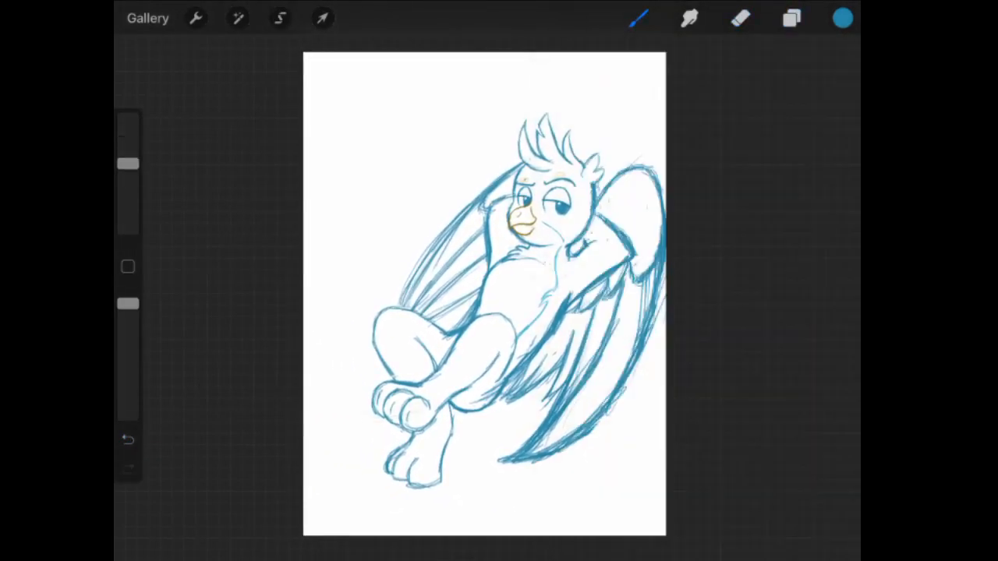
Zoom in and redraw the left wing outline ending in a pointed feather tip
drag(437, 211, 327, 390)
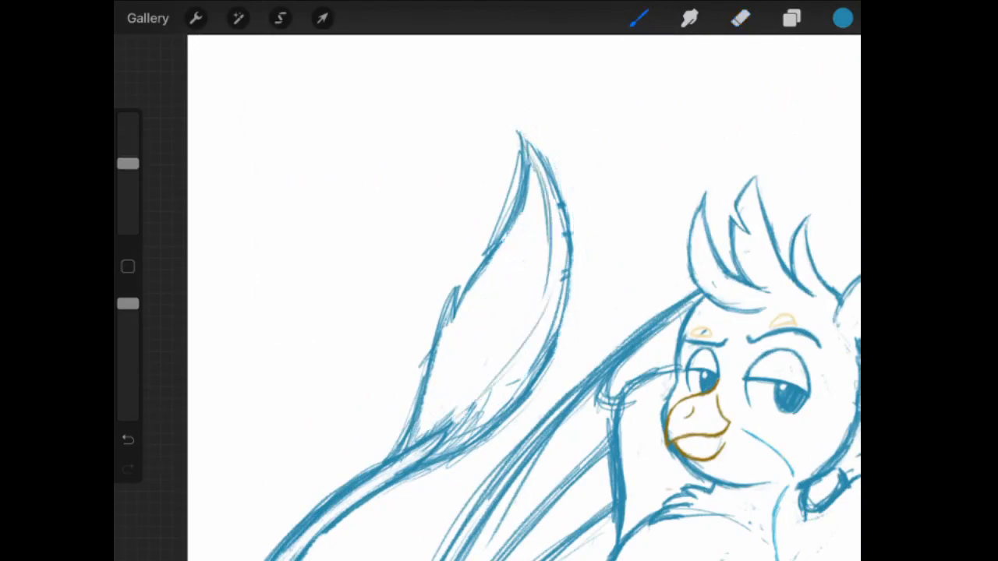
click(741, 18)
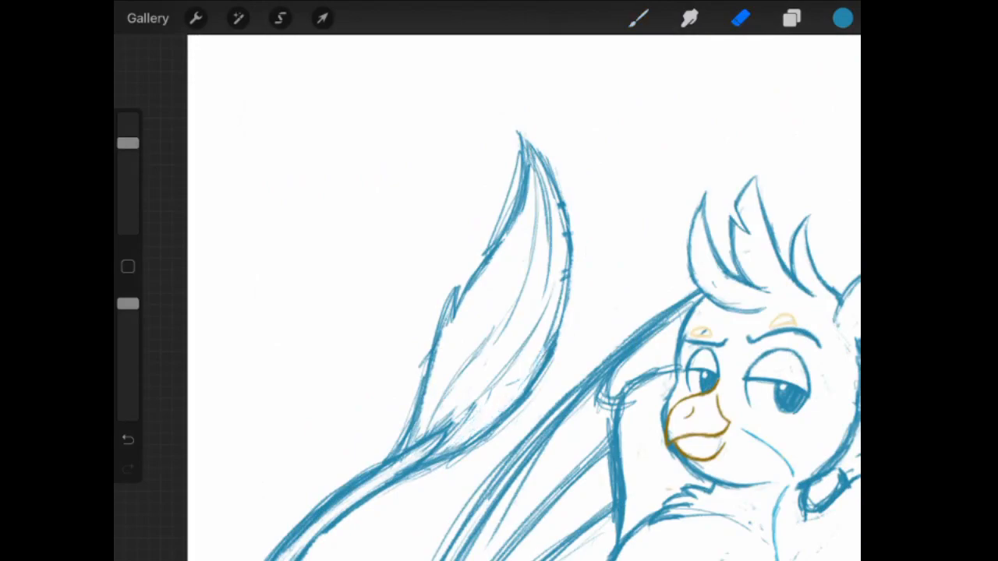